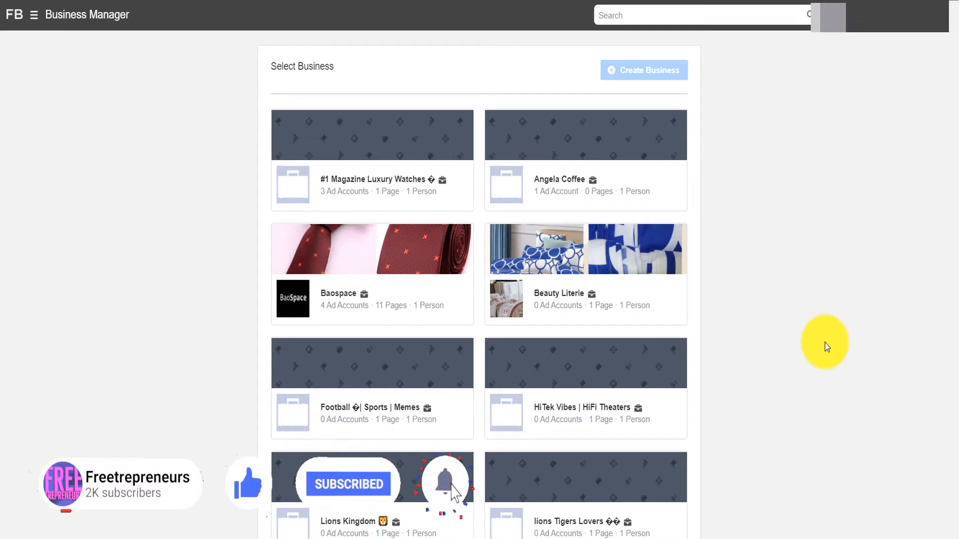
mouse_move(479, 260)
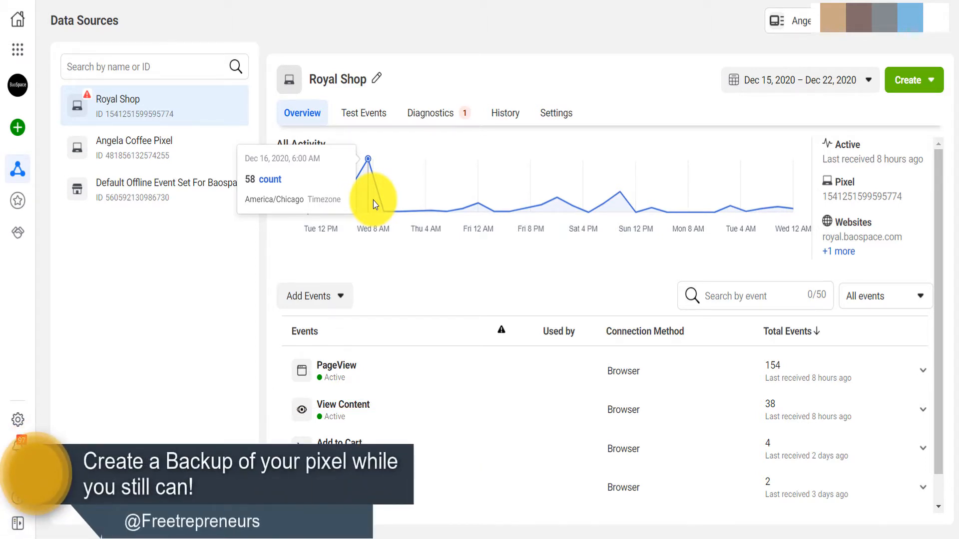
mouse_move(431, 52)
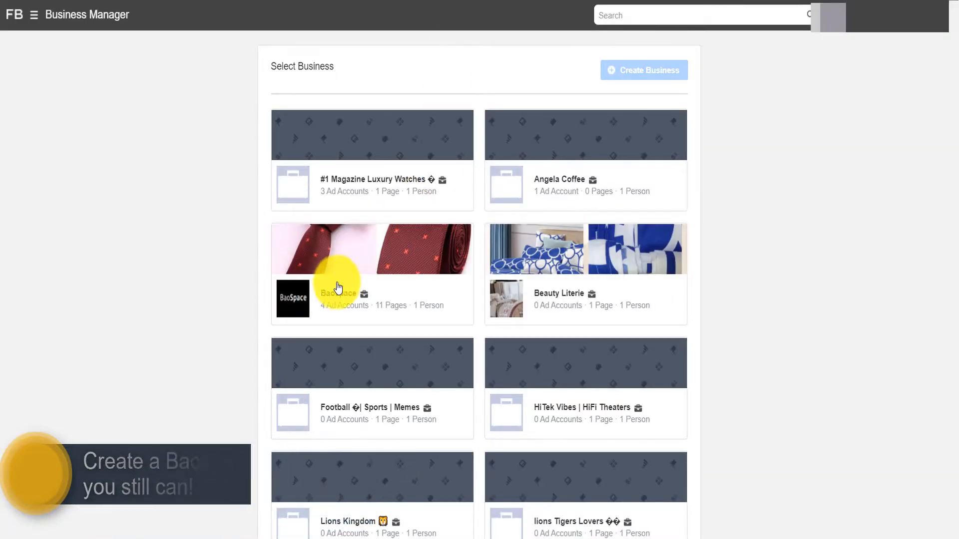
mouse_move(346, 312)
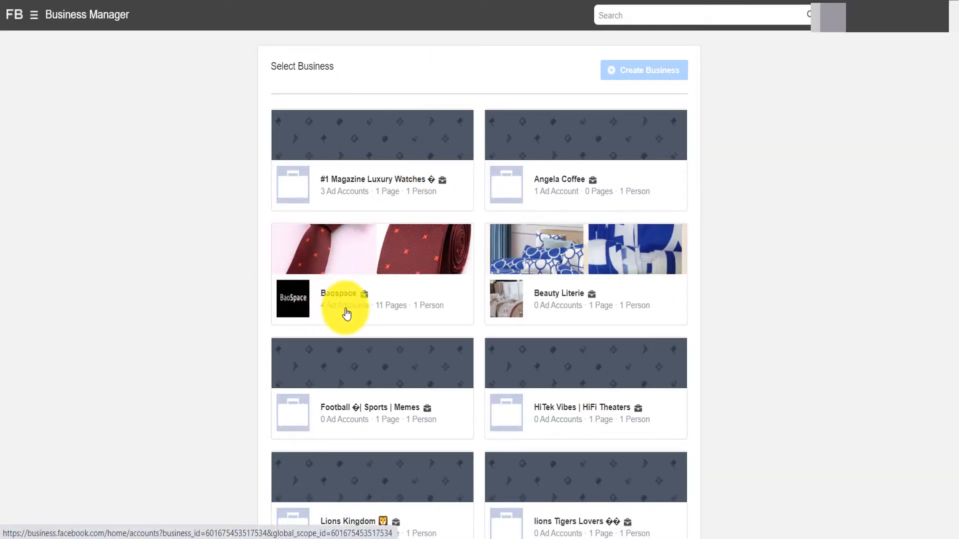
mouse_move(335, 203)
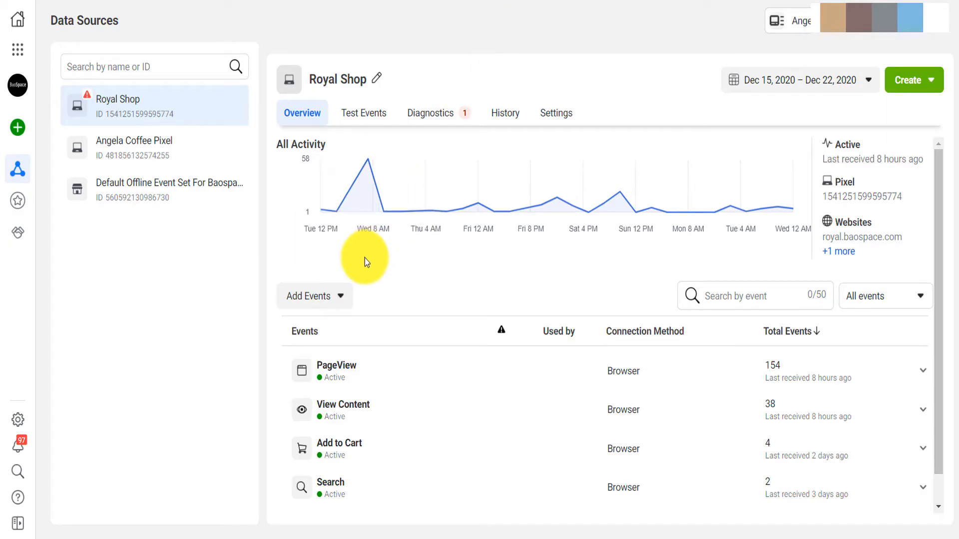
mouse_move(455, 203)
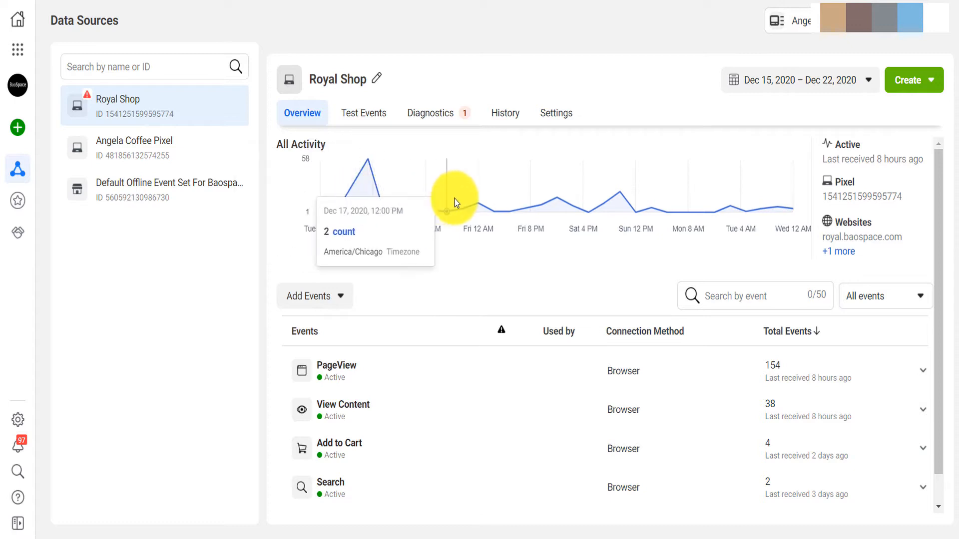
mouse_move(563, 267)
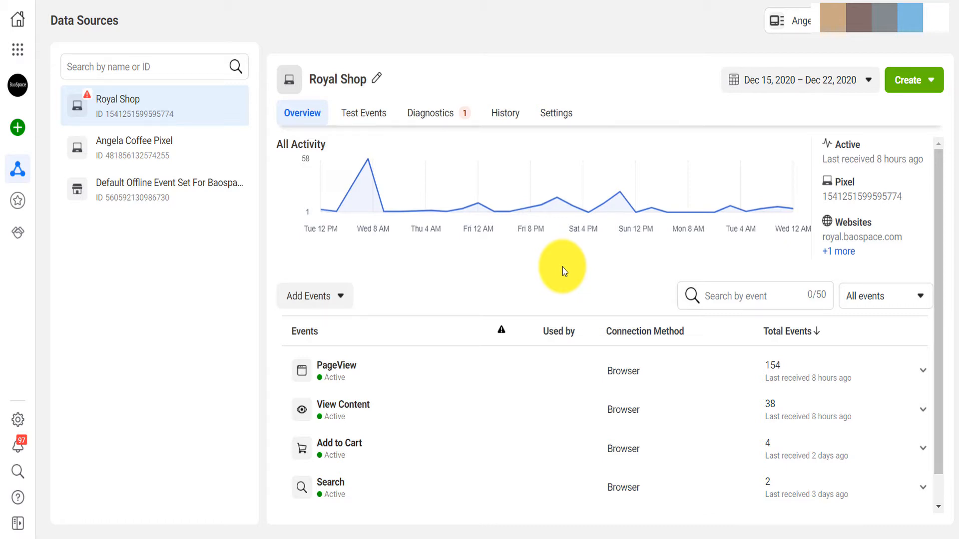
mouse_move(447, 249)
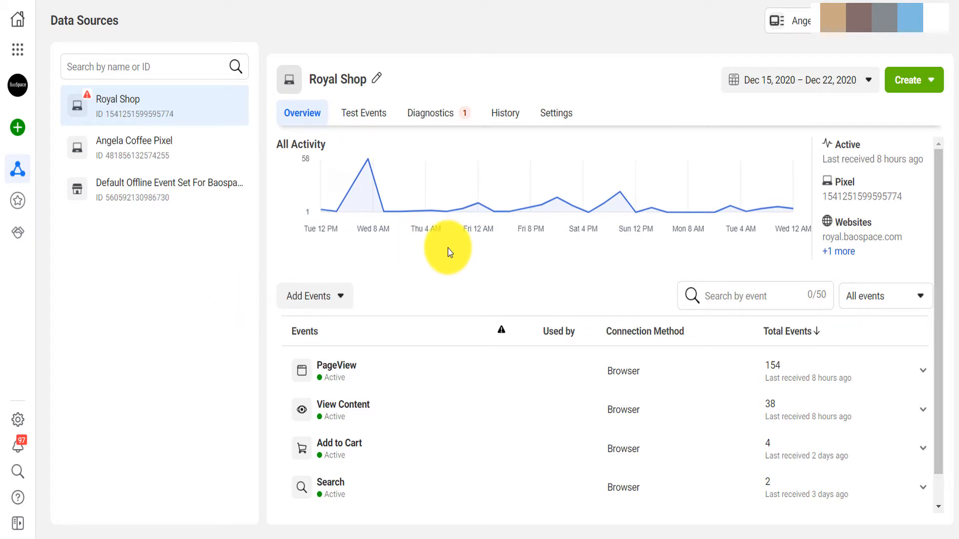
scroll("down", 3)
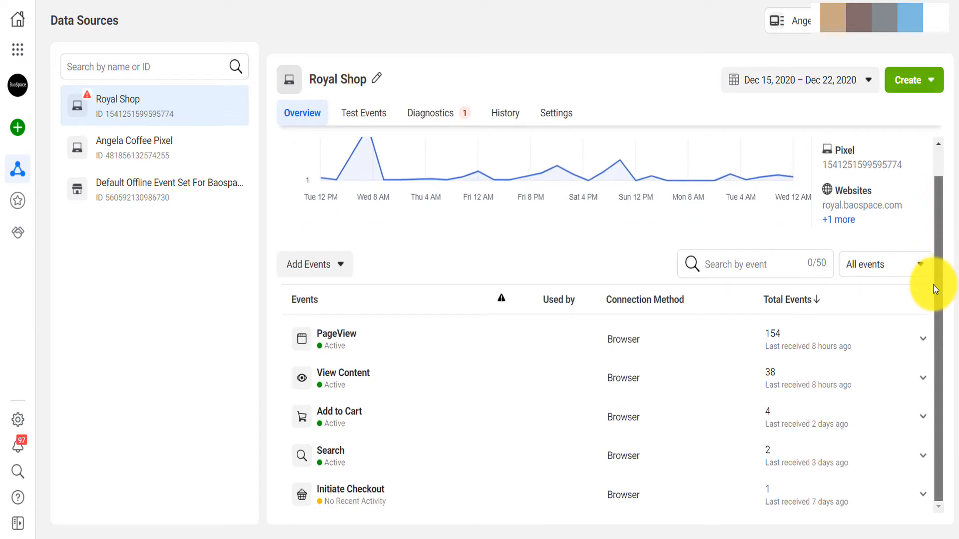
scroll("up", 3)
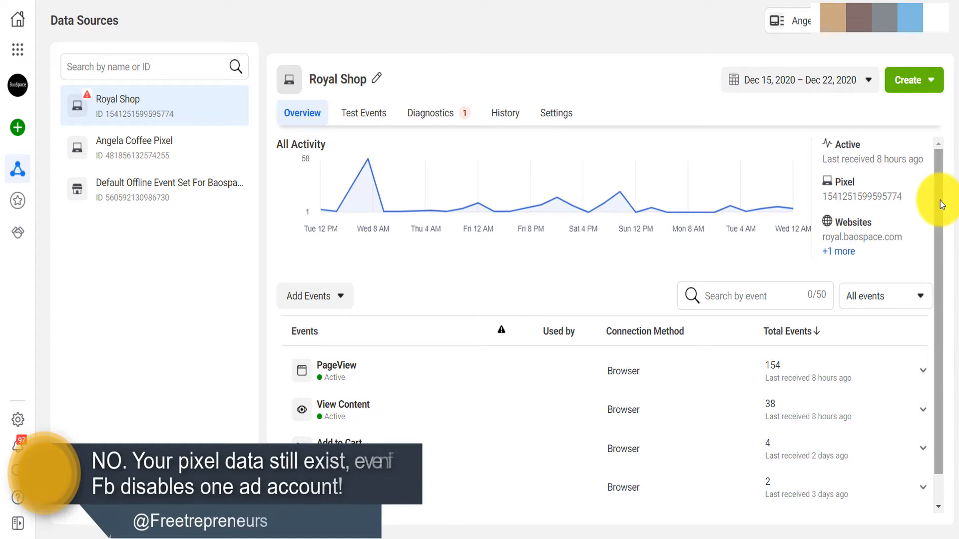
scroll("down", 3)
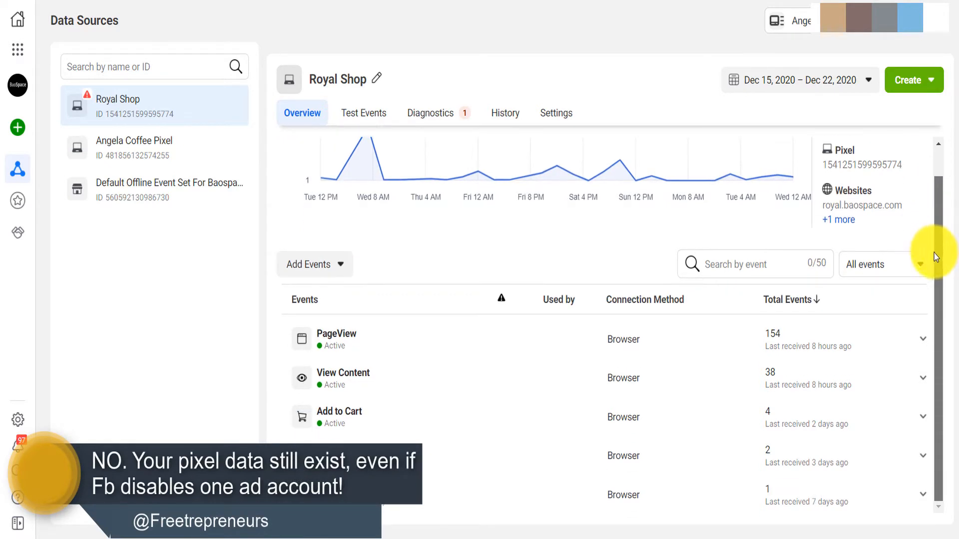
mouse_move(276, 202)
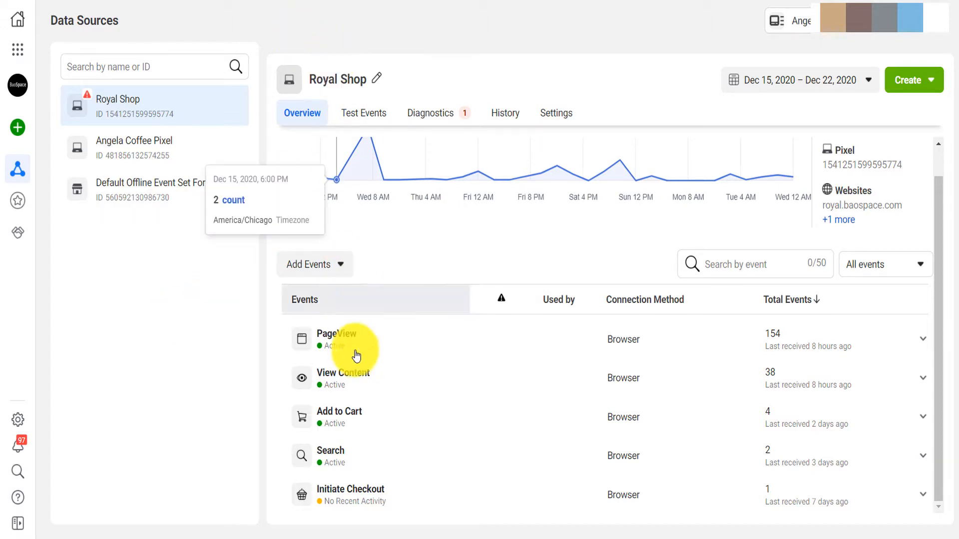
mouse_move(778, 348)
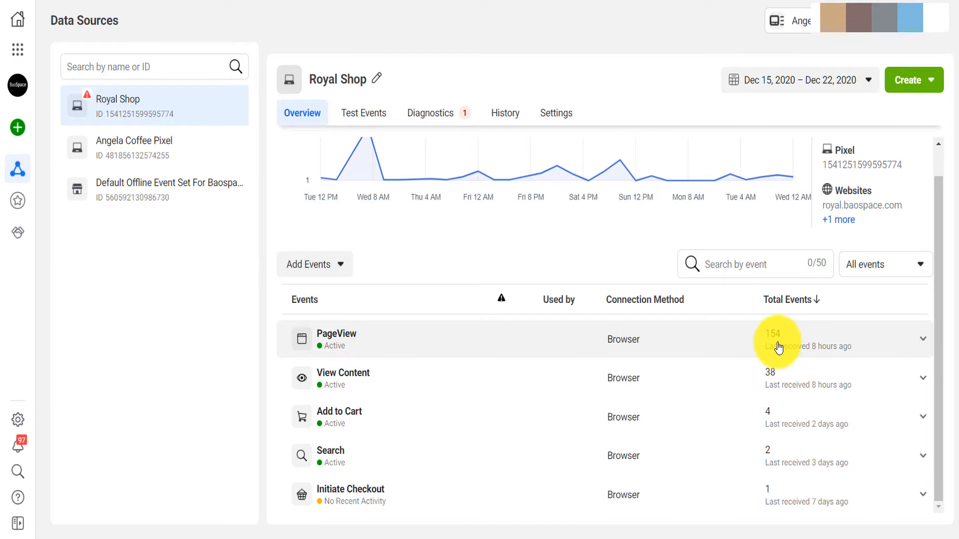
mouse_move(772, 382)
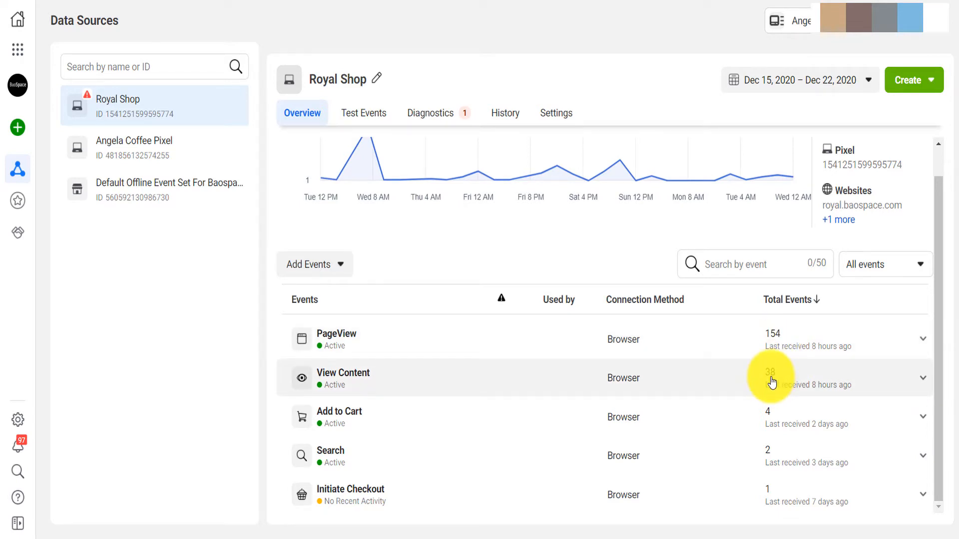
mouse_move(769, 417)
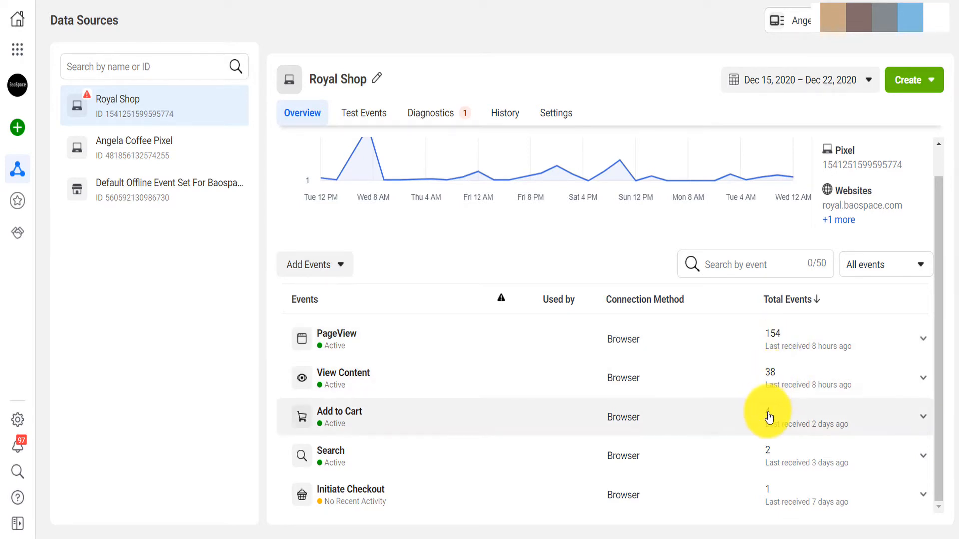
mouse_move(771, 494)
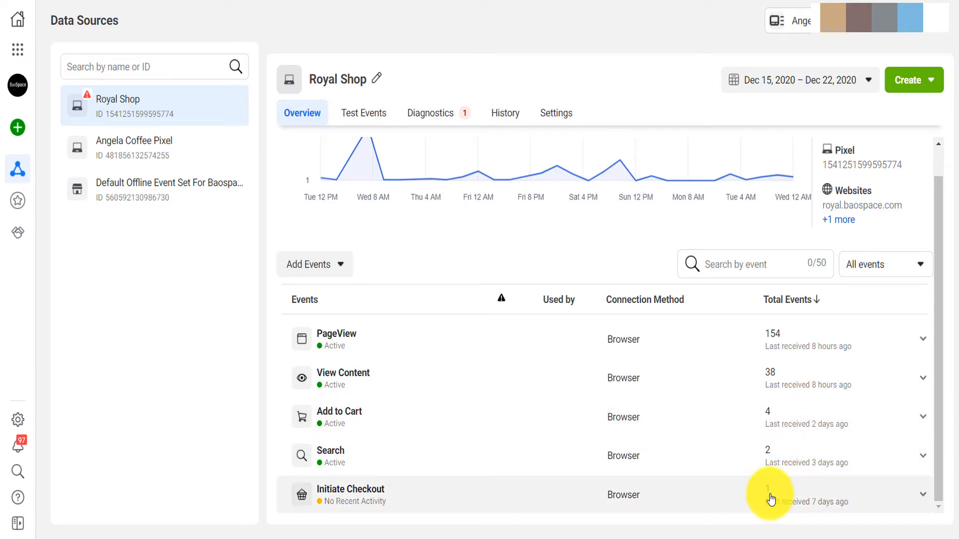
mouse_move(726, 452)
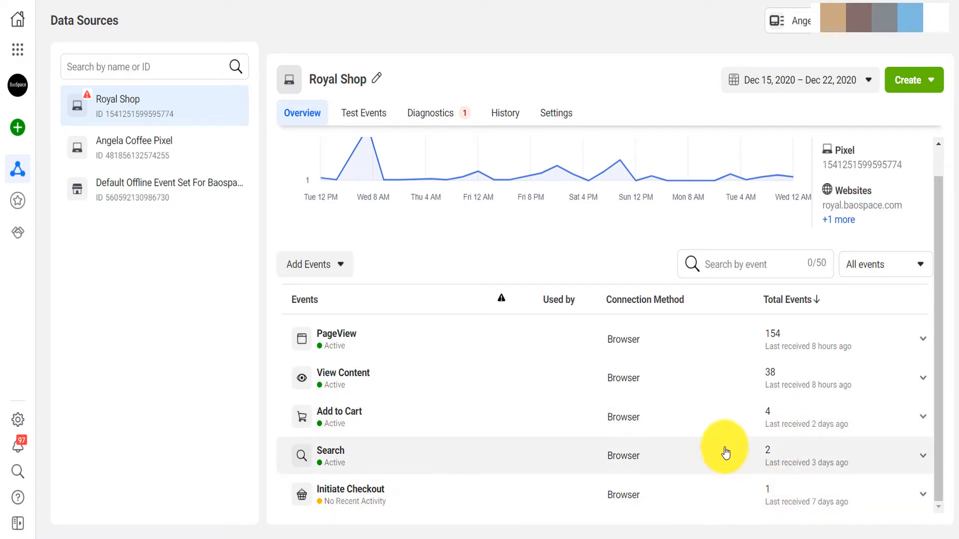
mouse_move(832, 447)
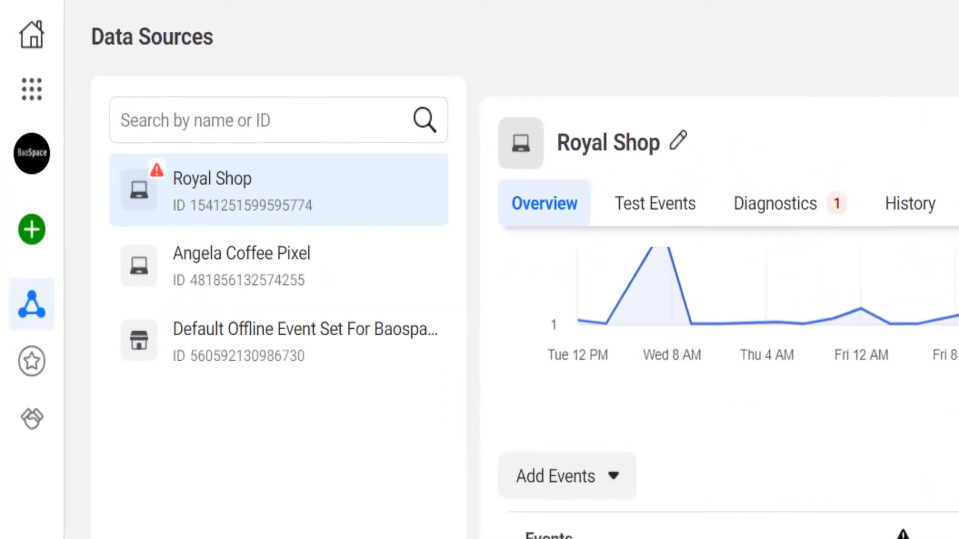
left_click(31, 89)
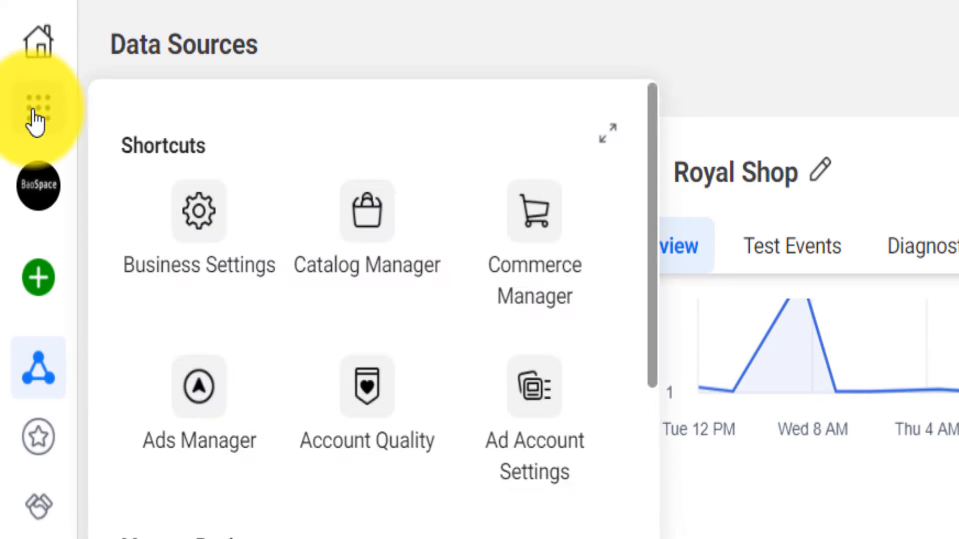
scroll("down", 3)
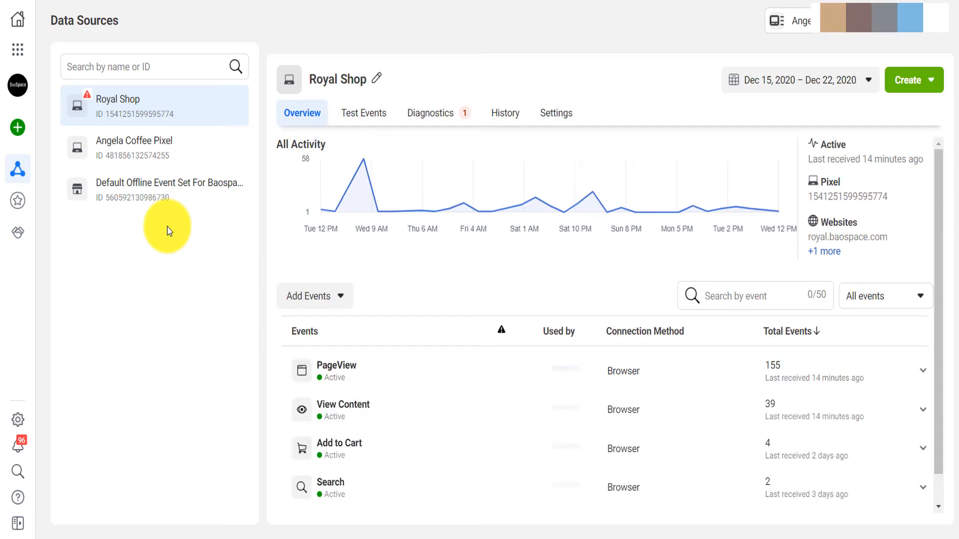
mouse_move(112, 99)
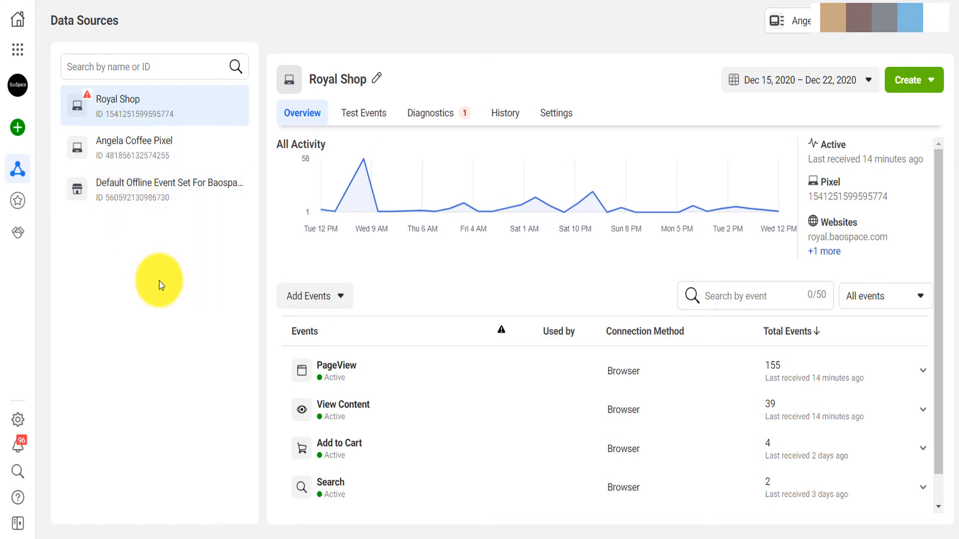
mouse_move(159, 104)
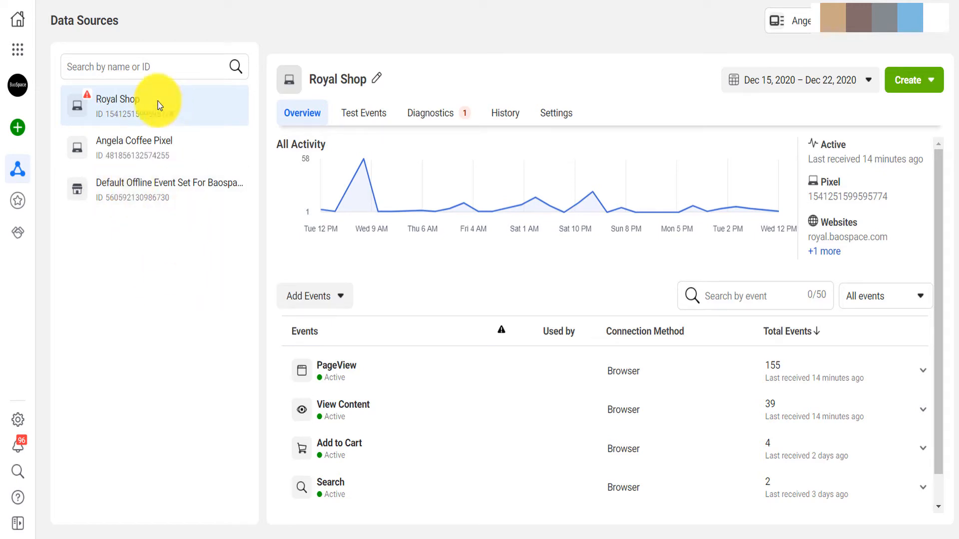
mouse_move(363, 161)
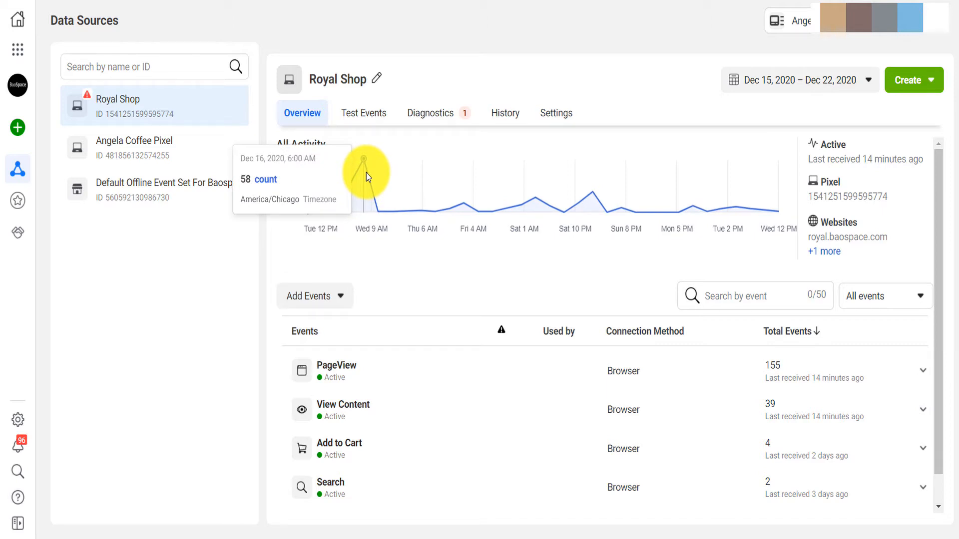
- Show the Royal Shop pixel's Settings with its details, owner and sharing to Angela Coffee's ad account
left_click(555, 113)
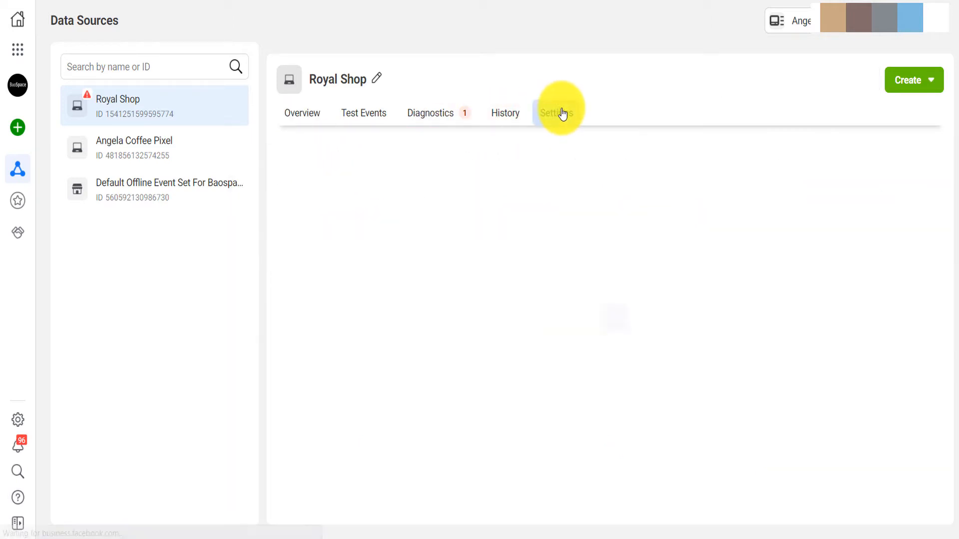
left_click(556, 113)
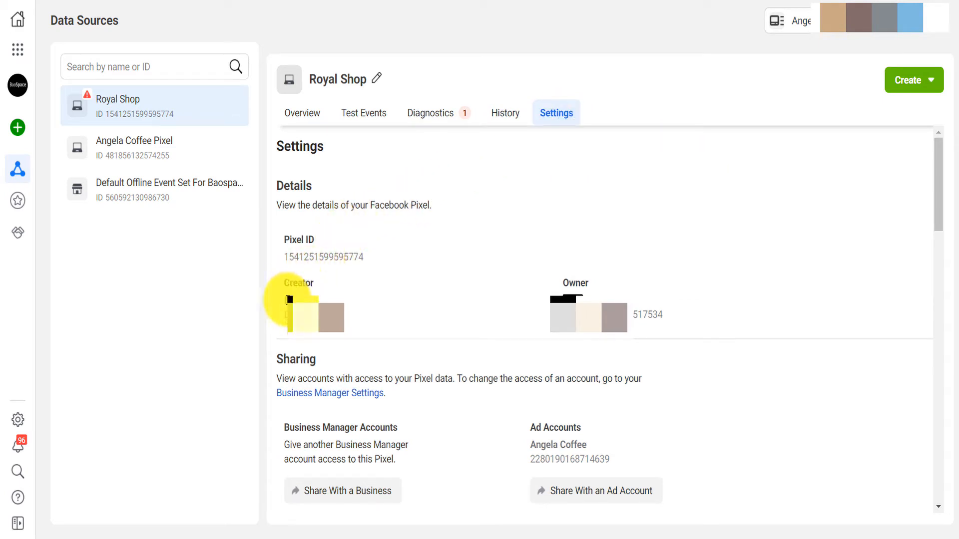
mouse_move(587, 314)
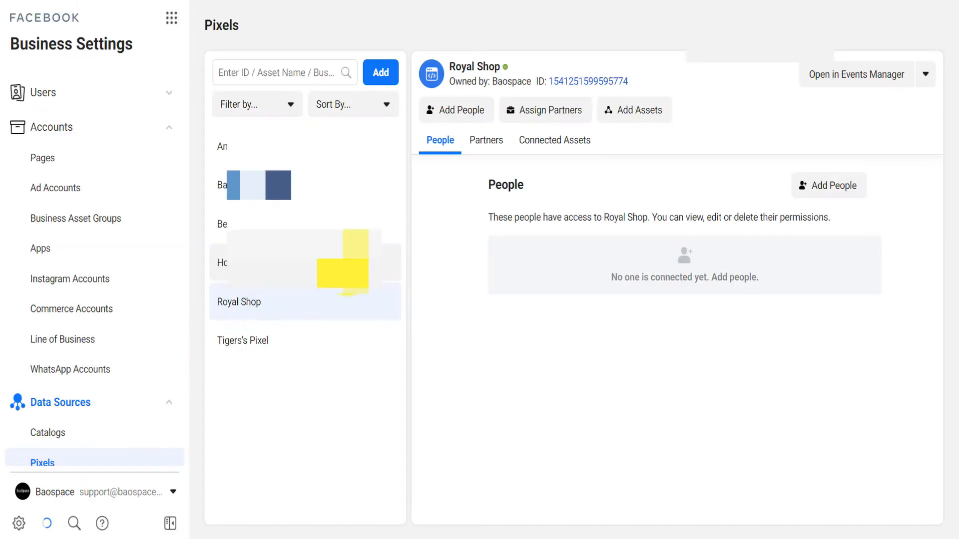
mouse_move(50, 347)
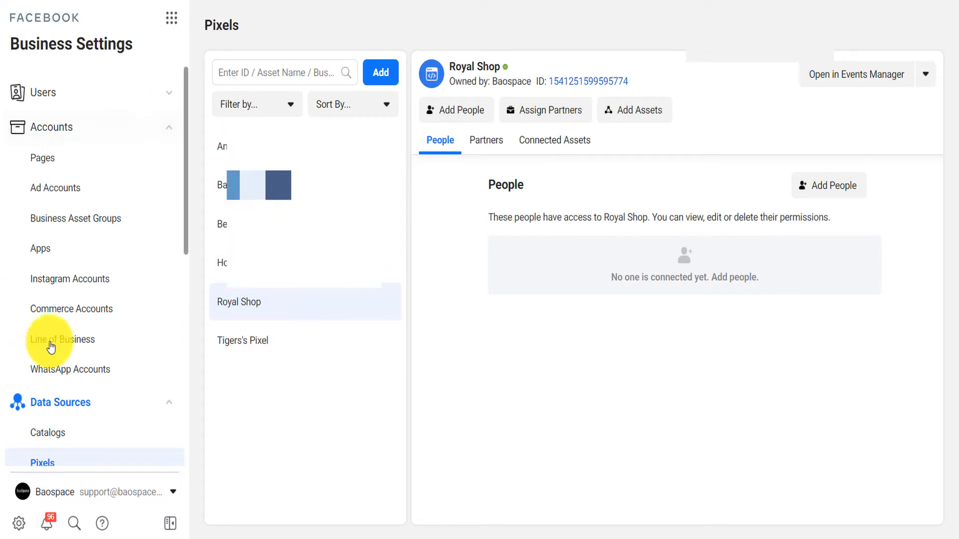
mouse_move(186, 110)
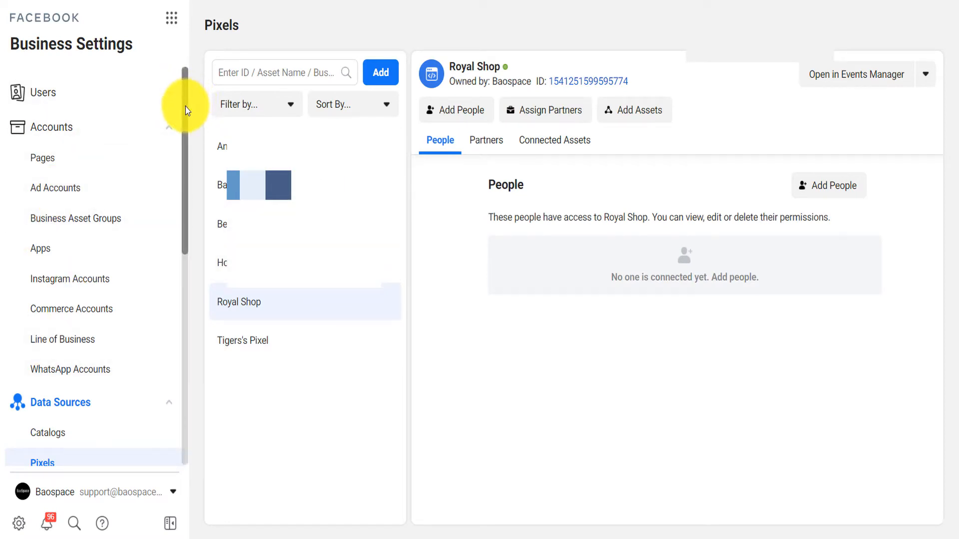
- View the Royal Shop pixel's empty Partners list and begin assigning a partner
scroll("down", 3)
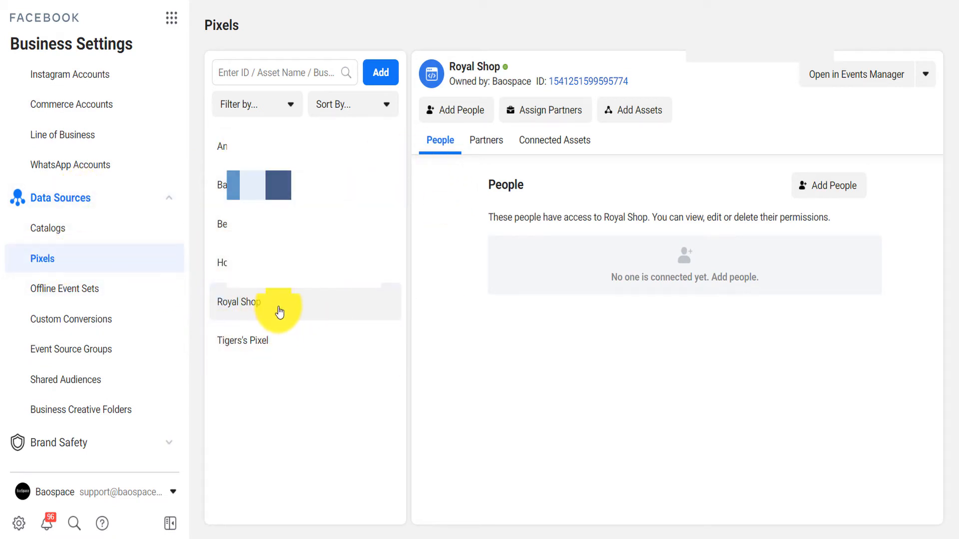
mouse_move(304, 318)
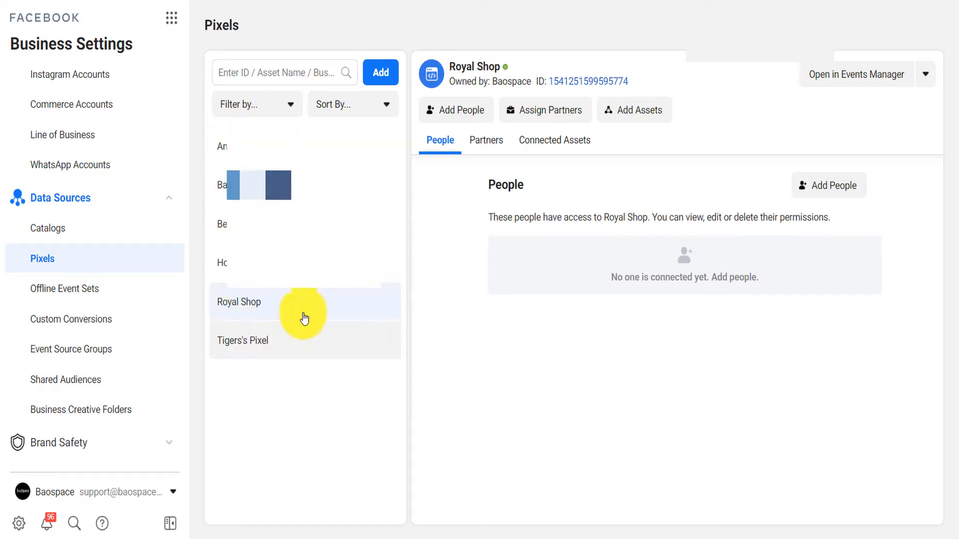
mouse_move(601, 121)
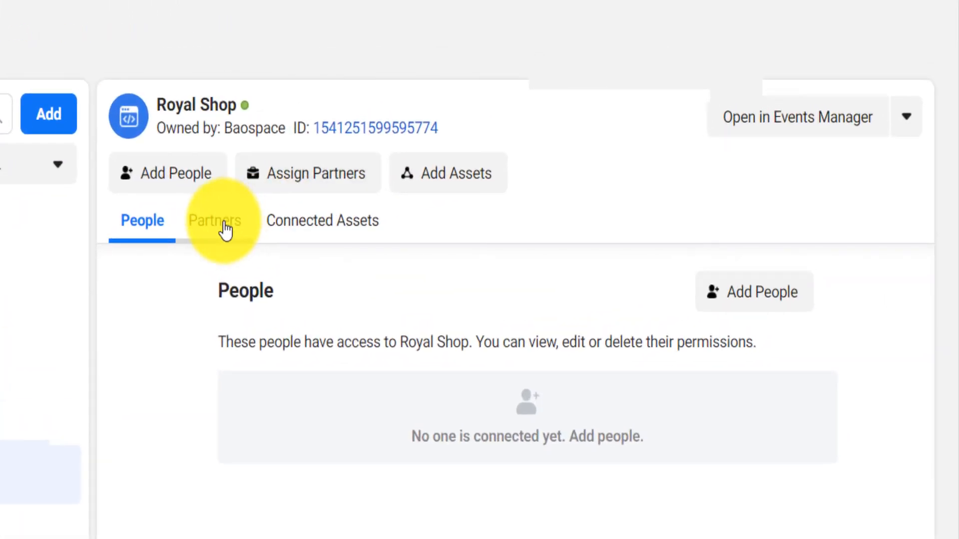
left_click(214, 221)
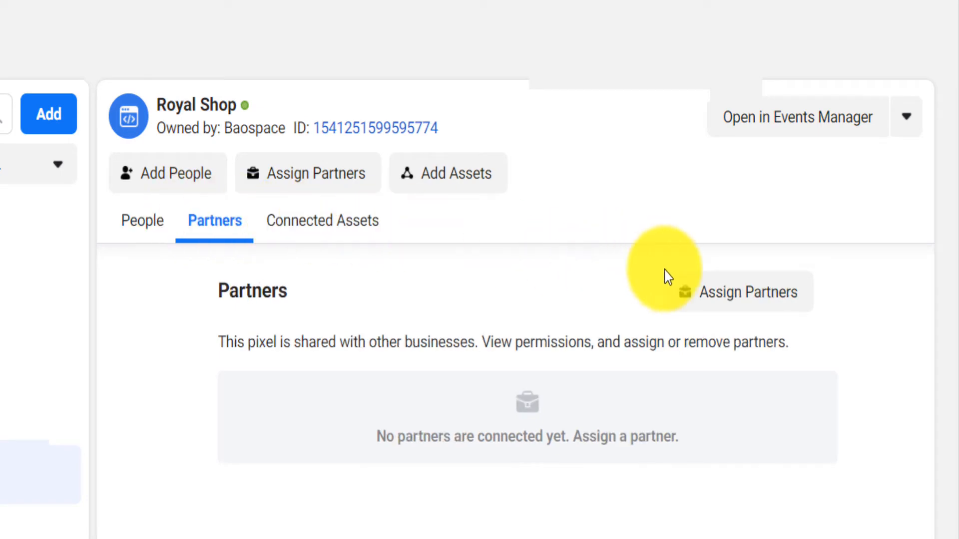
left_click(745, 292)
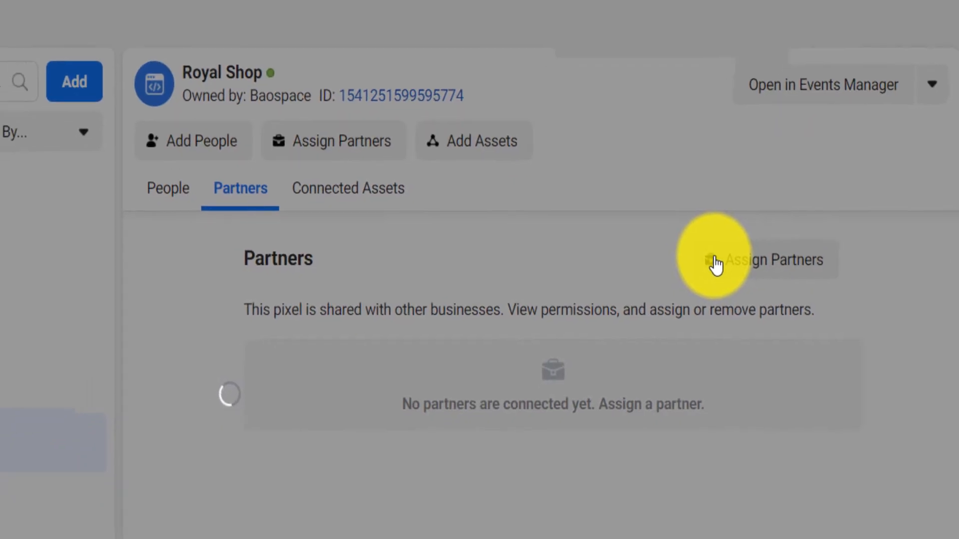
left_click(773, 259)
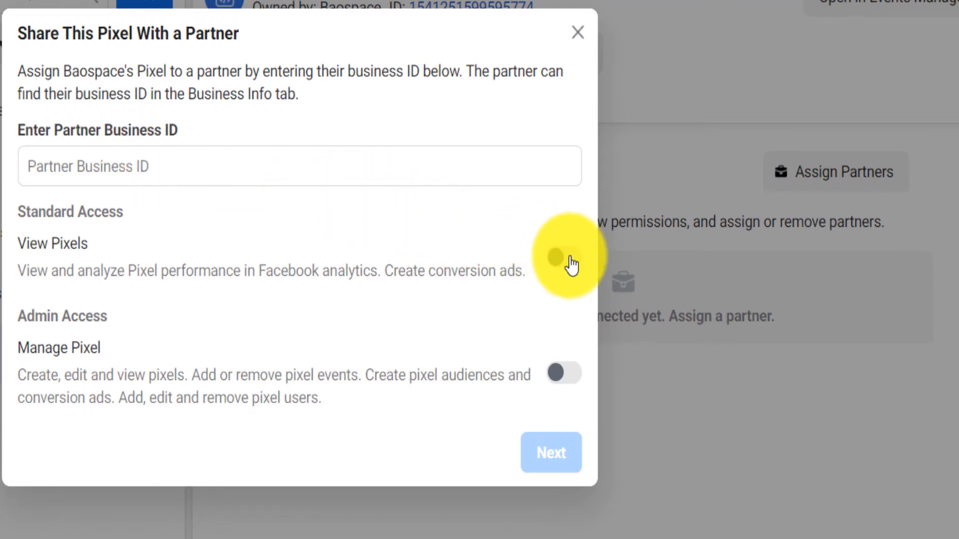
left_click(564, 257)
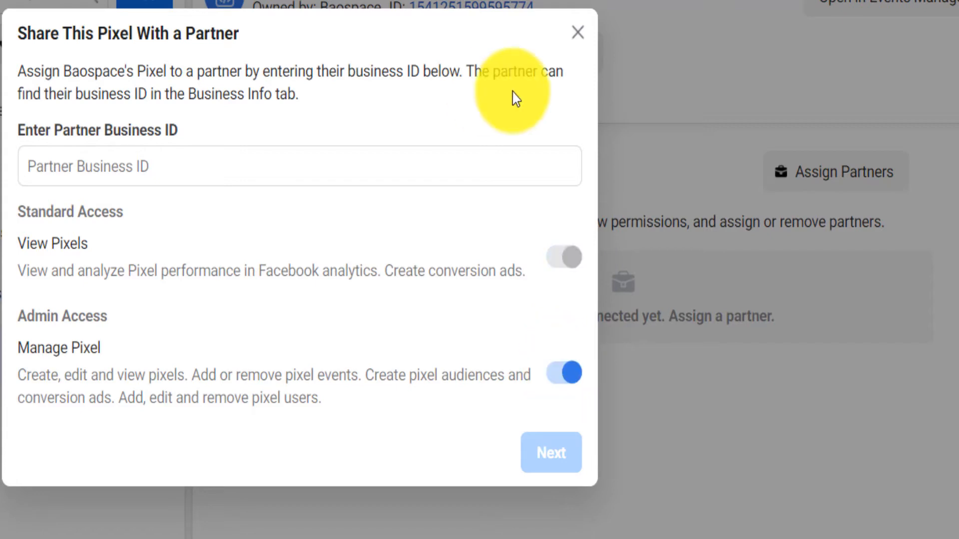
mouse_move(61, 109)
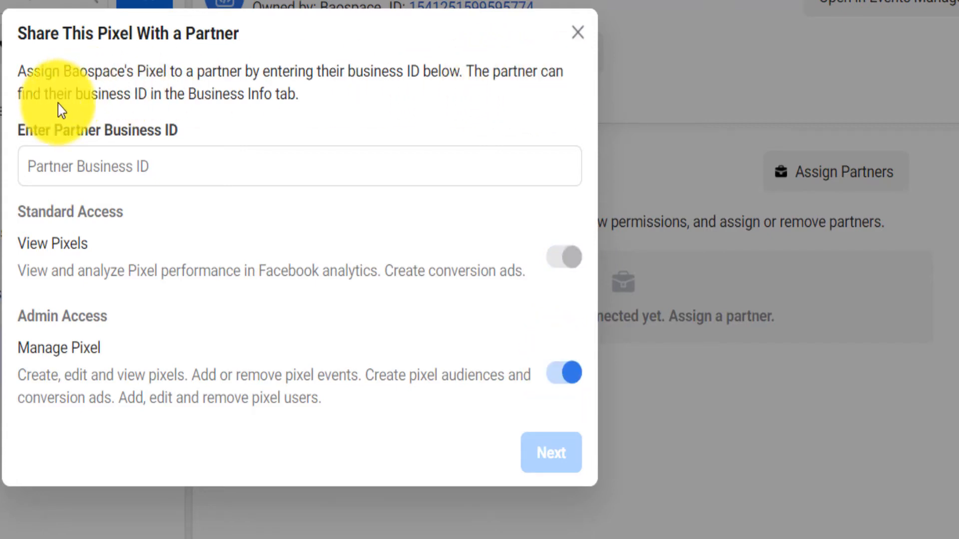
mouse_move(273, 98)
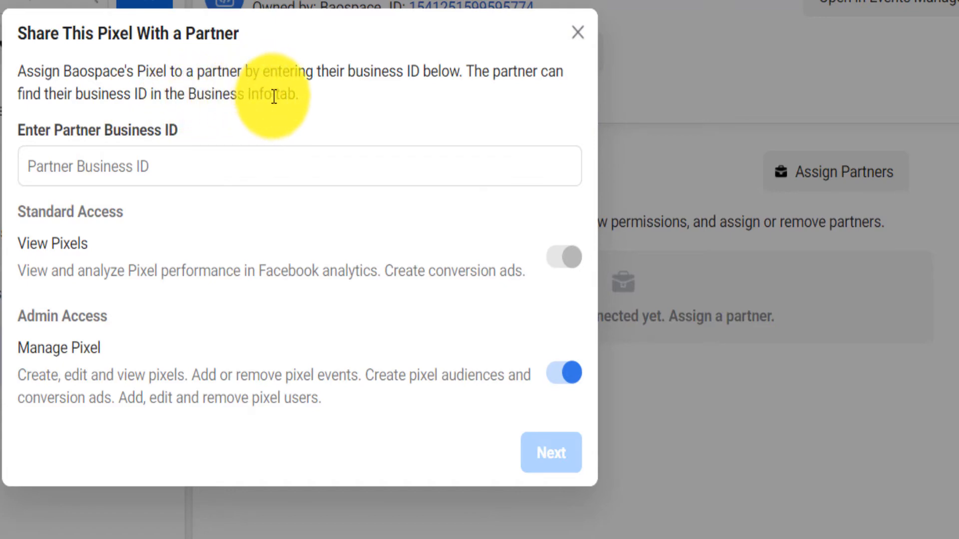
left_click(575, 33)
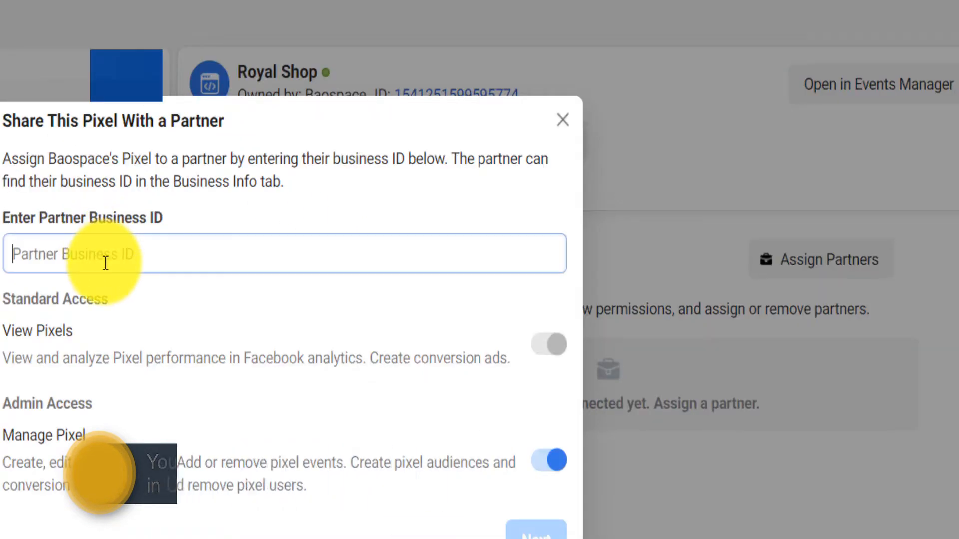
type("1559788850978832")
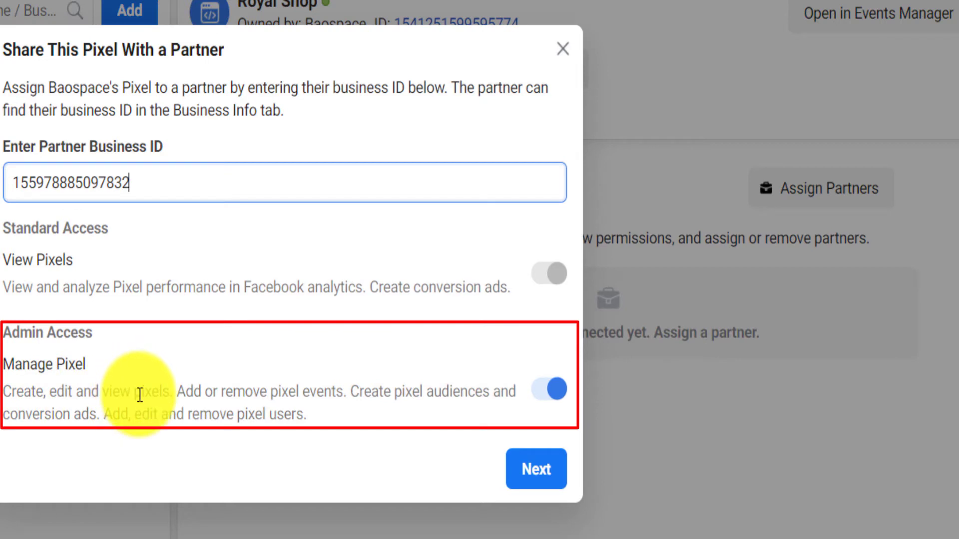
mouse_move(114, 346)
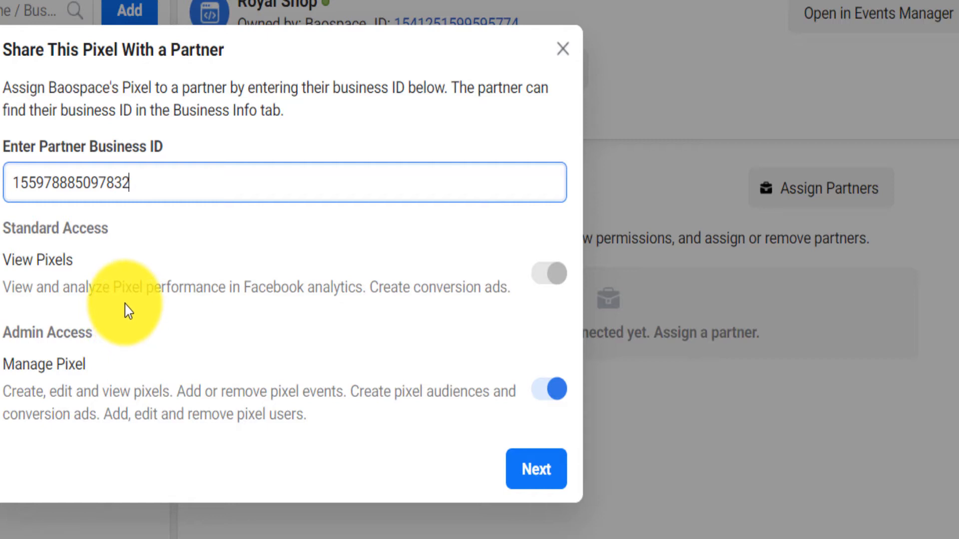
mouse_move(125, 306)
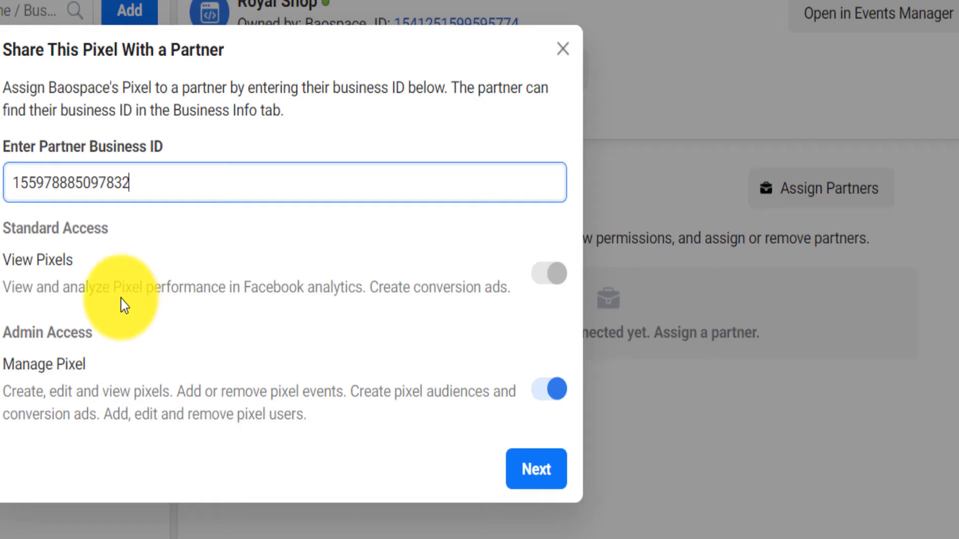
mouse_move(87, 372)
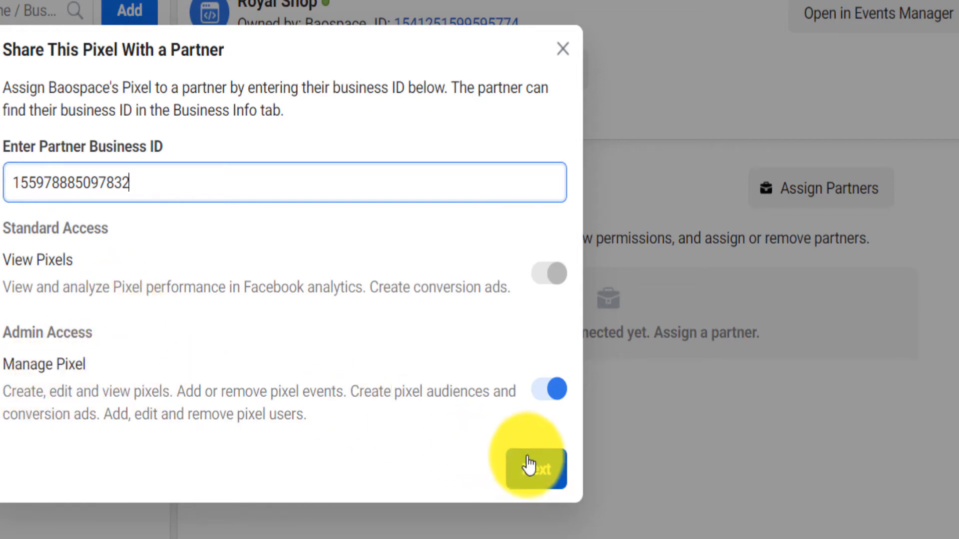
- Mark Angela Coffee as an agency running ads and managing audiences, leaving Other unticked
left_click(533, 470)
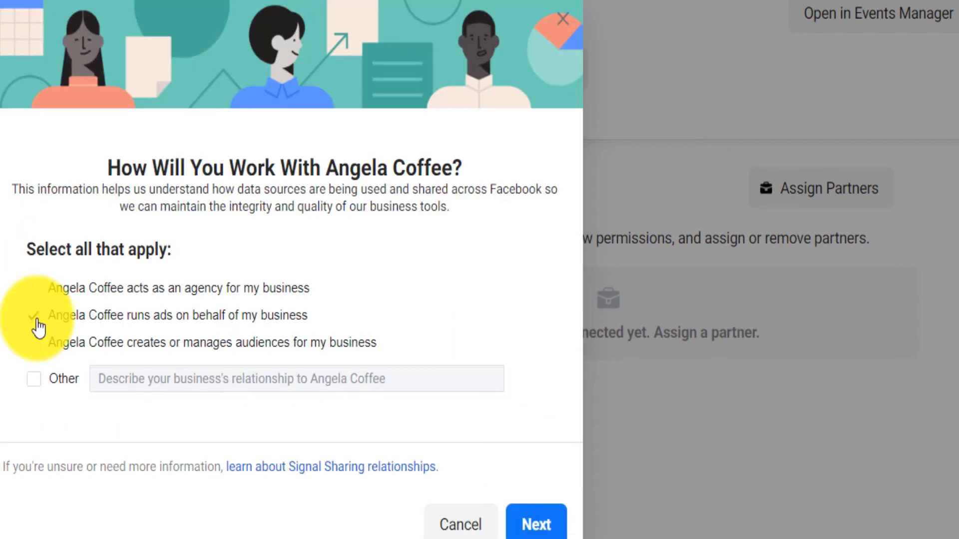
left_click(34, 287)
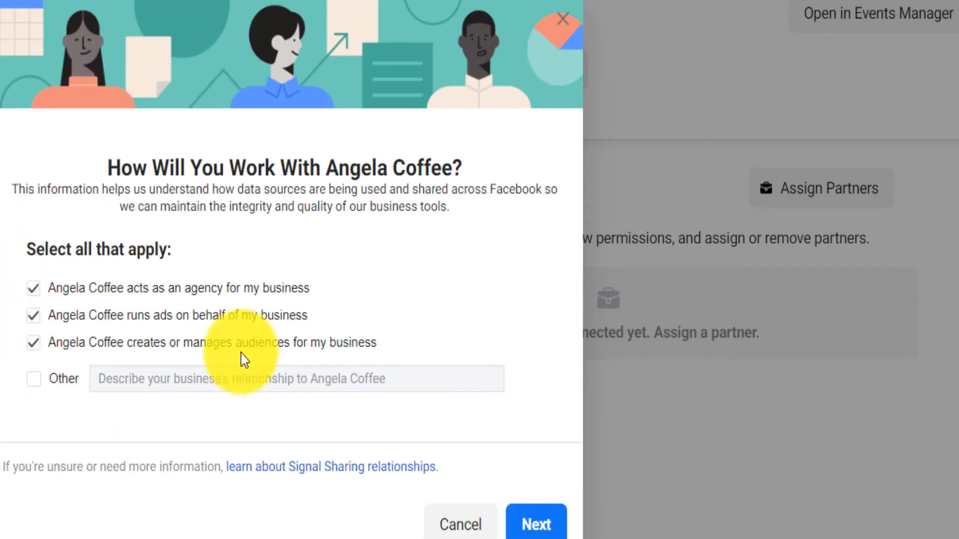
mouse_move(298, 352)
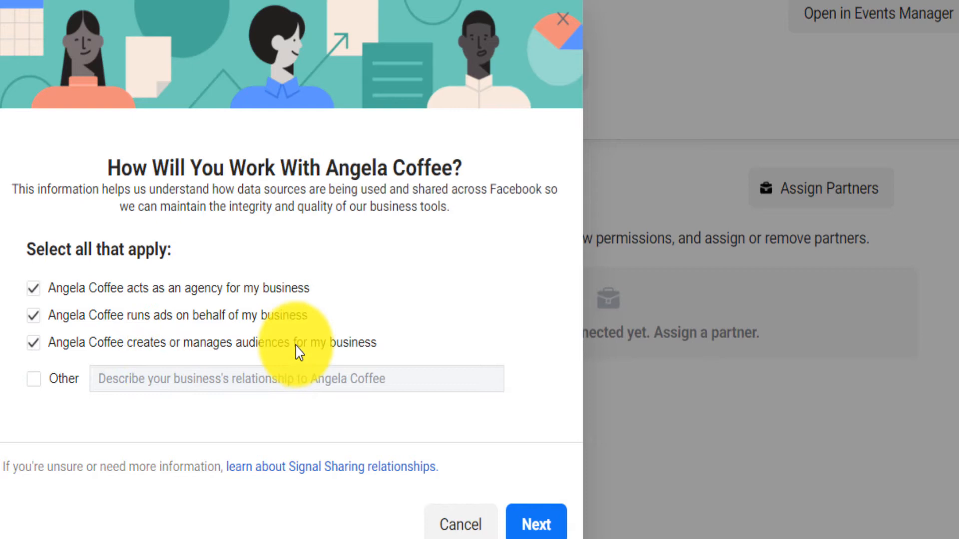
mouse_move(214, 364)
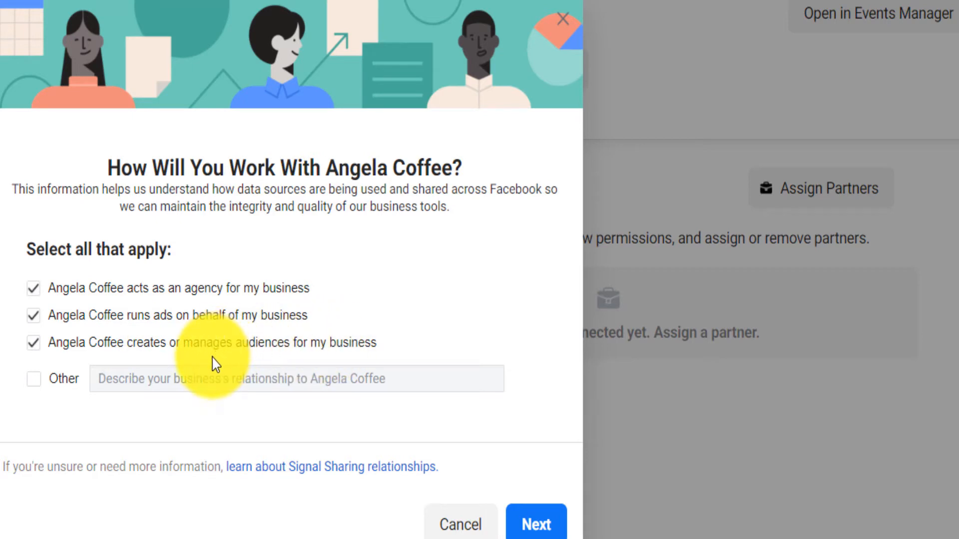
mouse_move(196, 324)
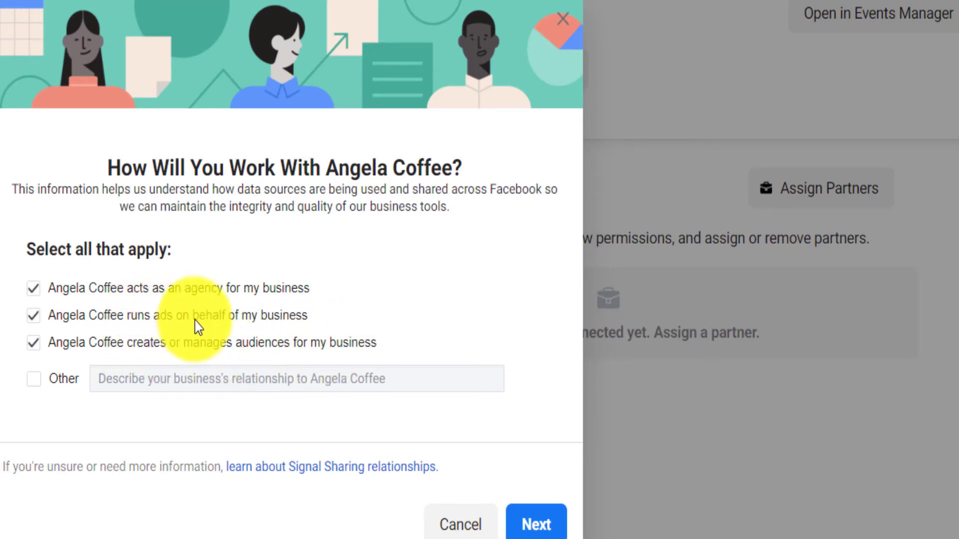
mouse_move(244, 323)
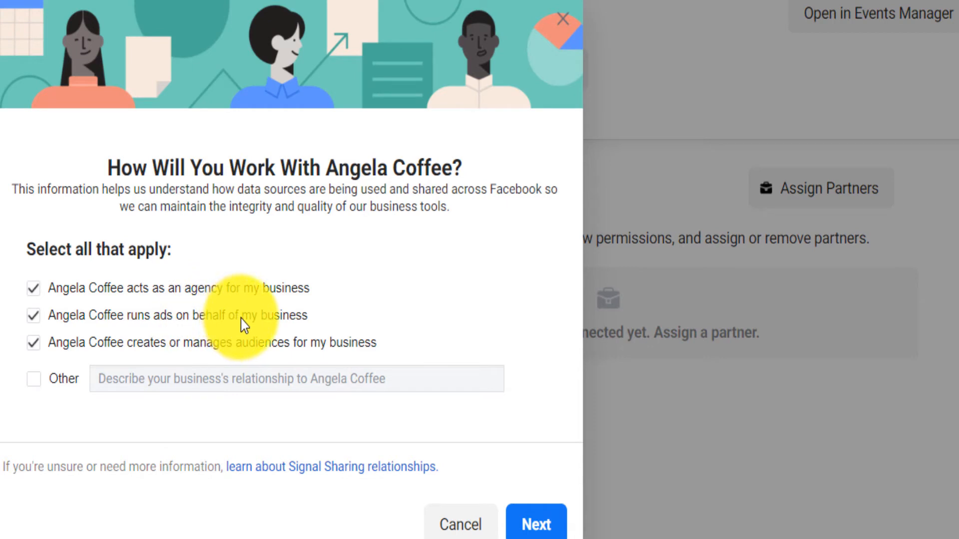
mouse_move(182, 300)
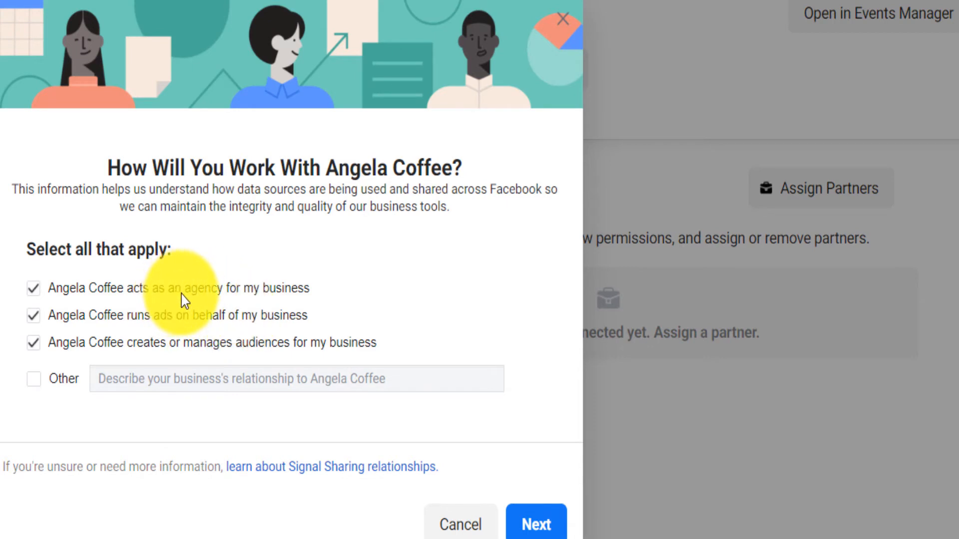
mouse_move(384, 459)
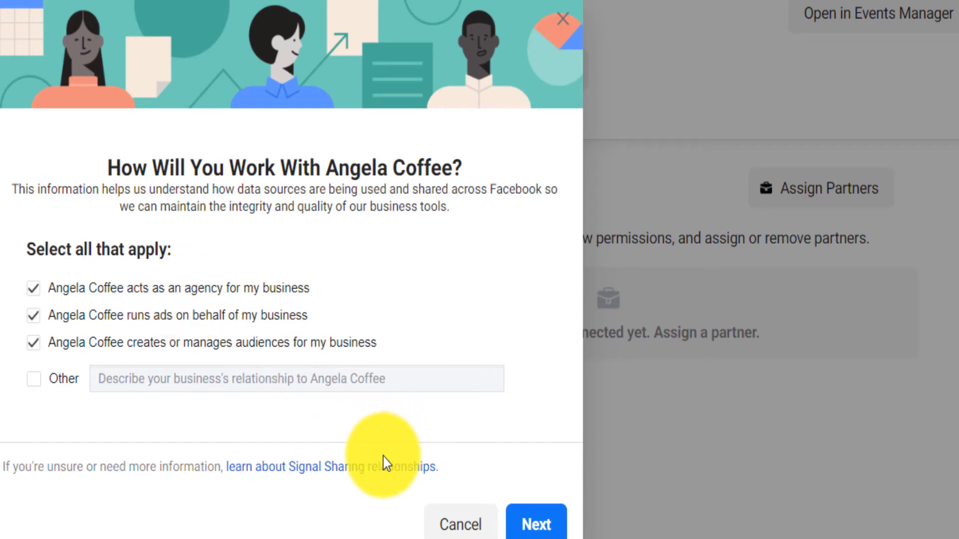
mouse_move(354, 473)
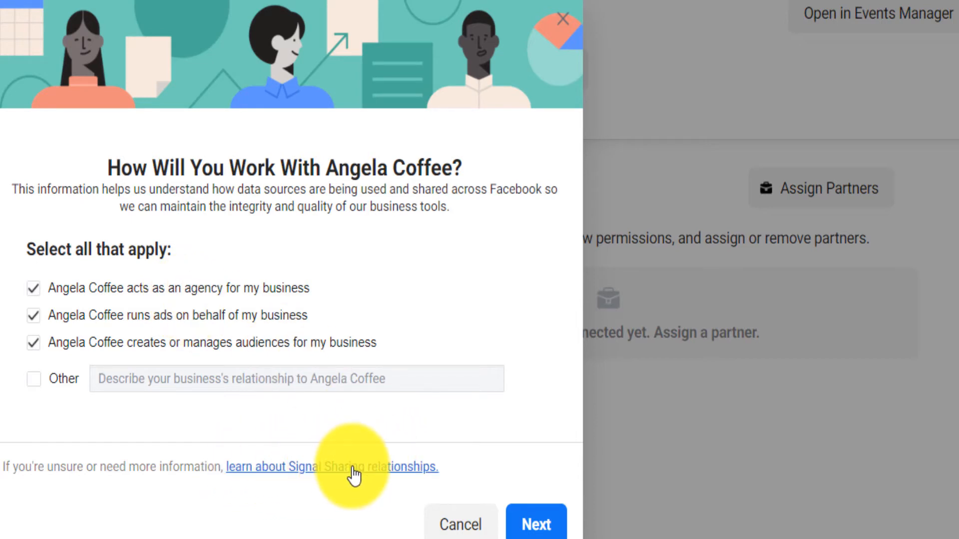
mouse_move(210, 486)
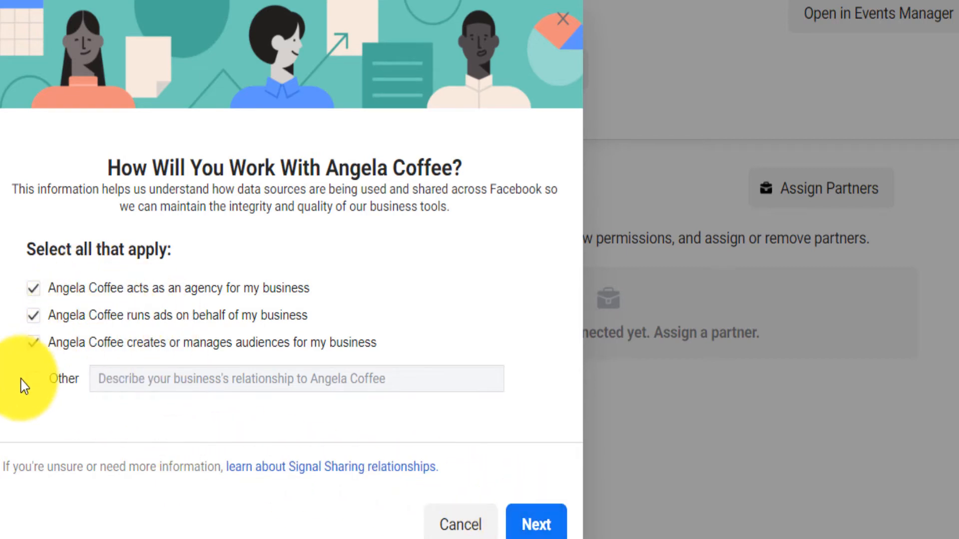
left_click(34, 378)
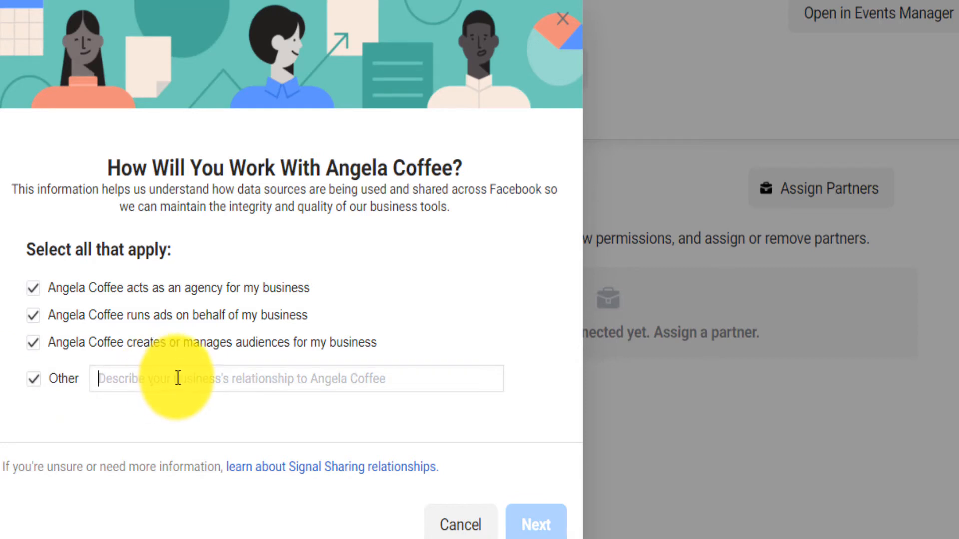
left_click(34, 379)
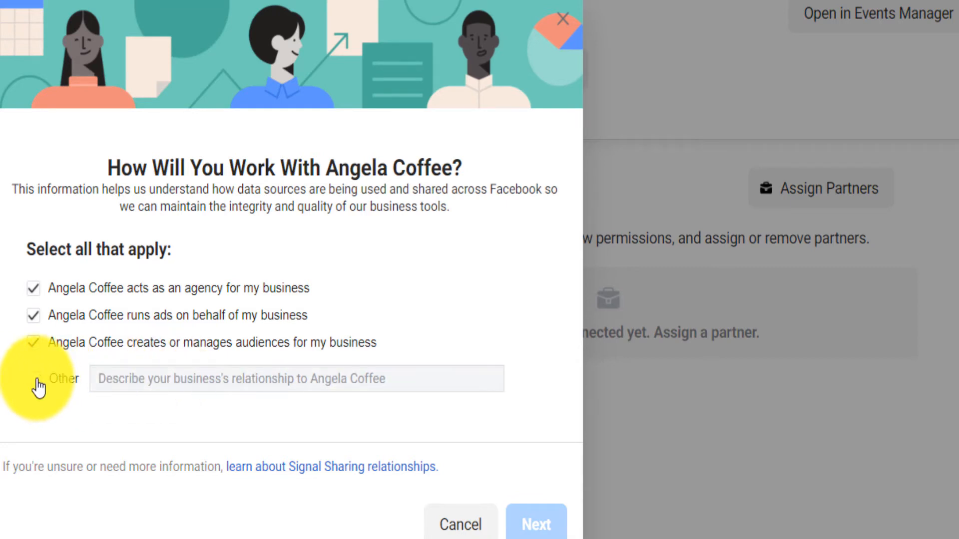
- Accept the Terms for Sharing a Data Source to send the Royal Shop pixel request to Angela Coffee
left_click(535, 524)
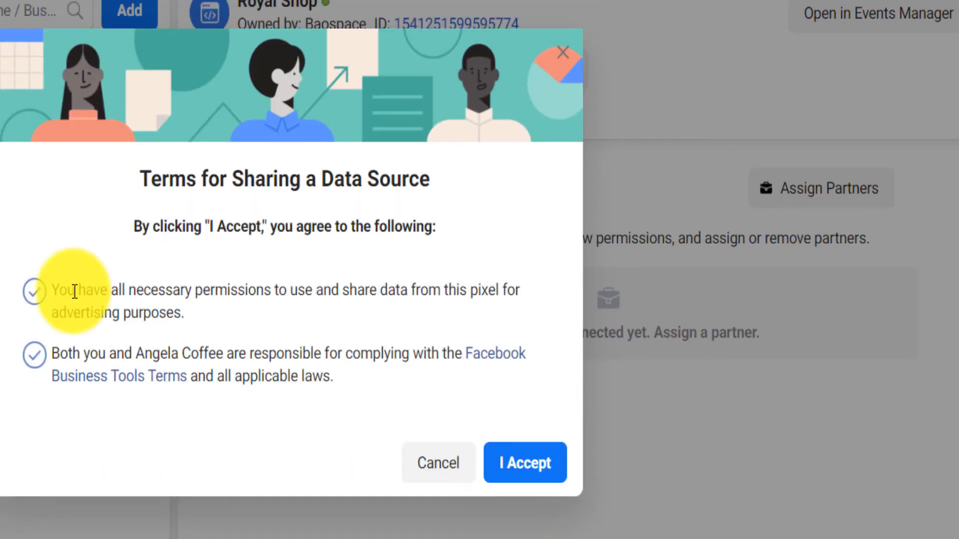
mouse_move(391, 297)
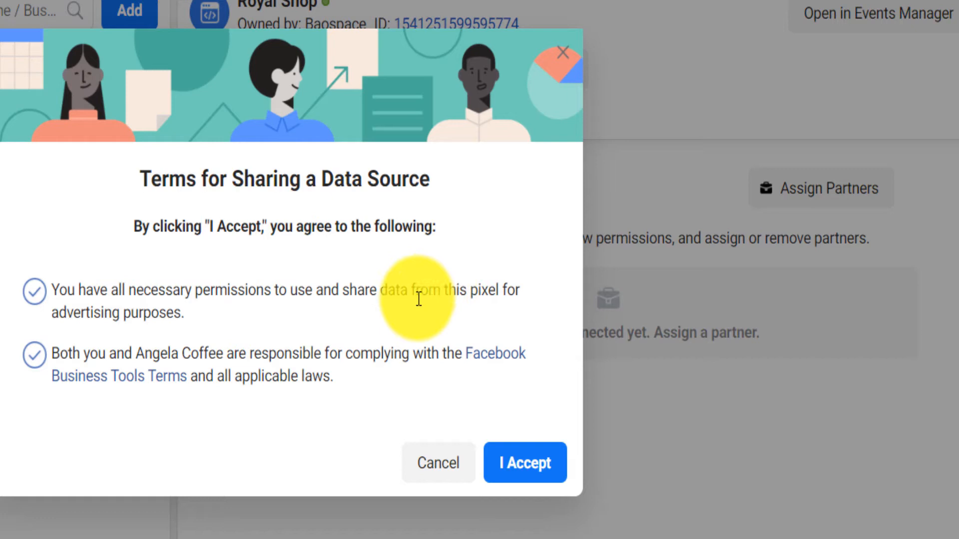
mouse_move(83, 358)
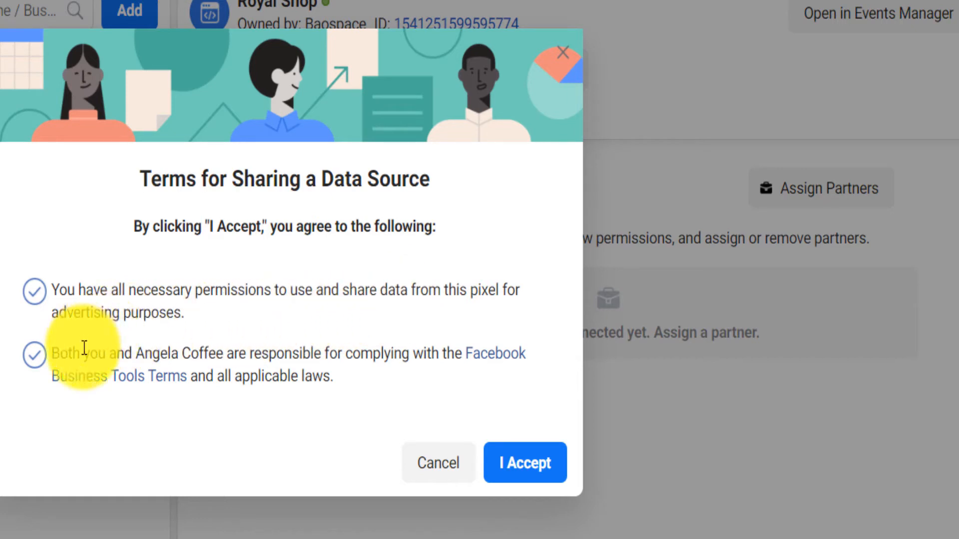
mouse_move(271, 355)
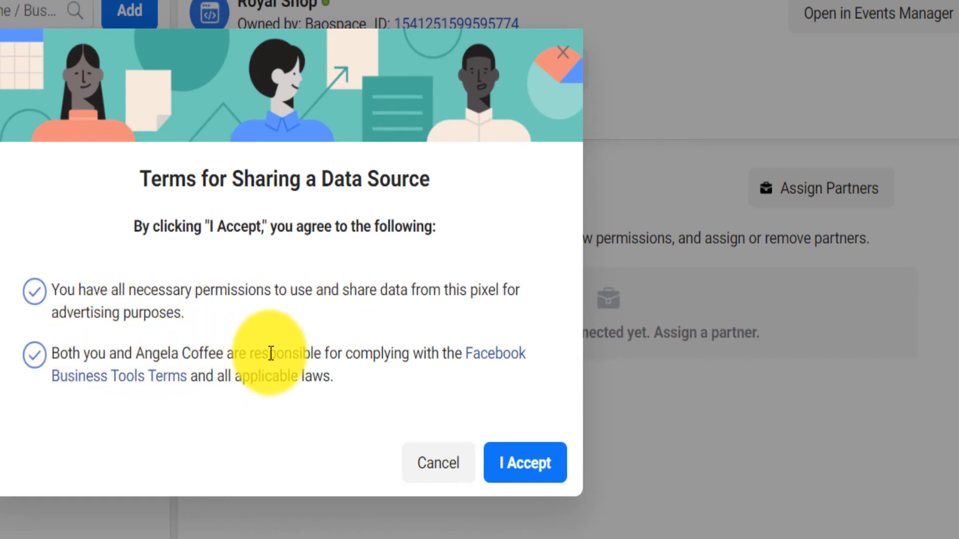
mouse_move(415, 360)
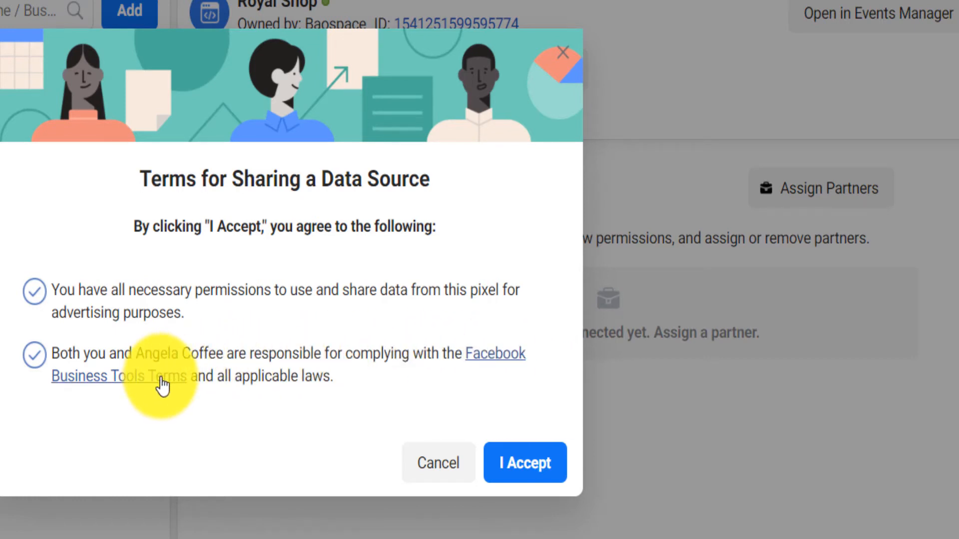
mouse_move(97, 358)
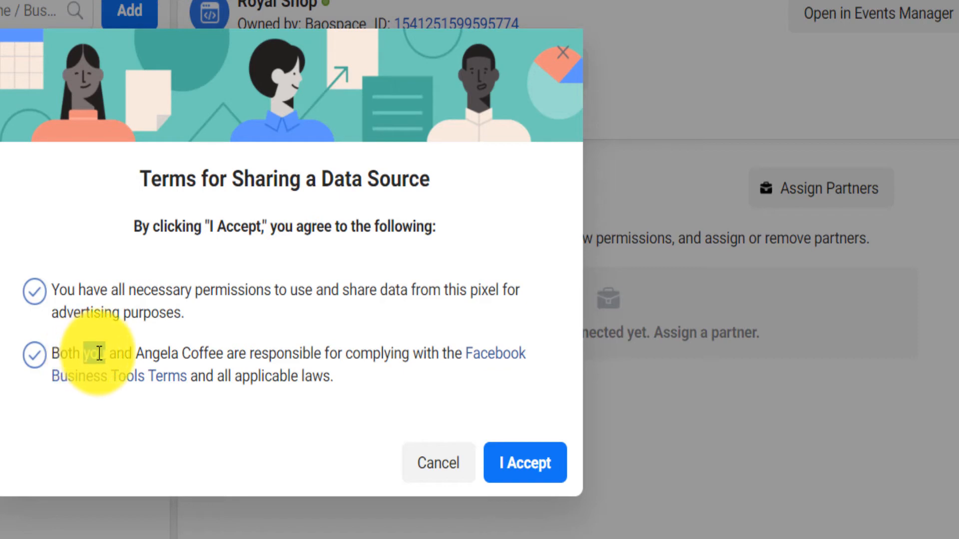
double_click(174, 353)
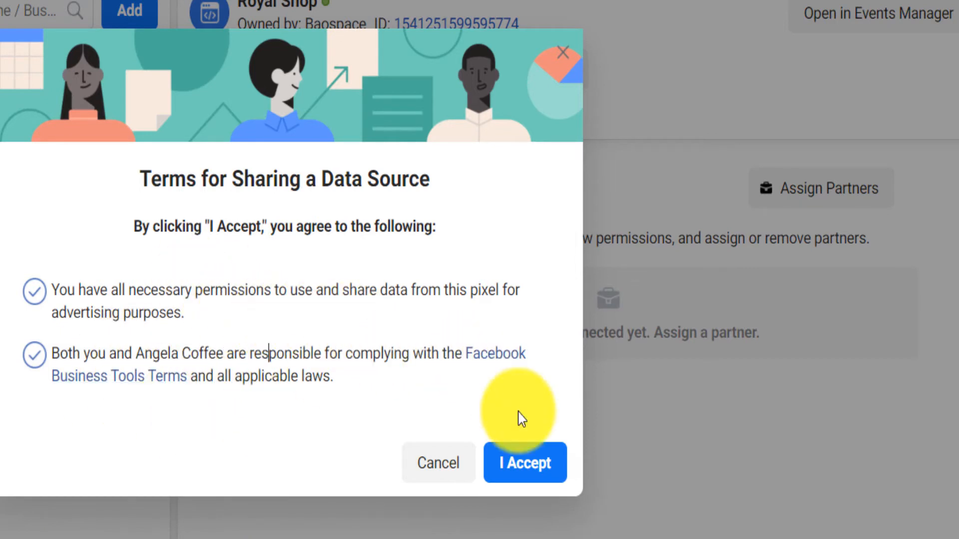
left_click(524, 462)
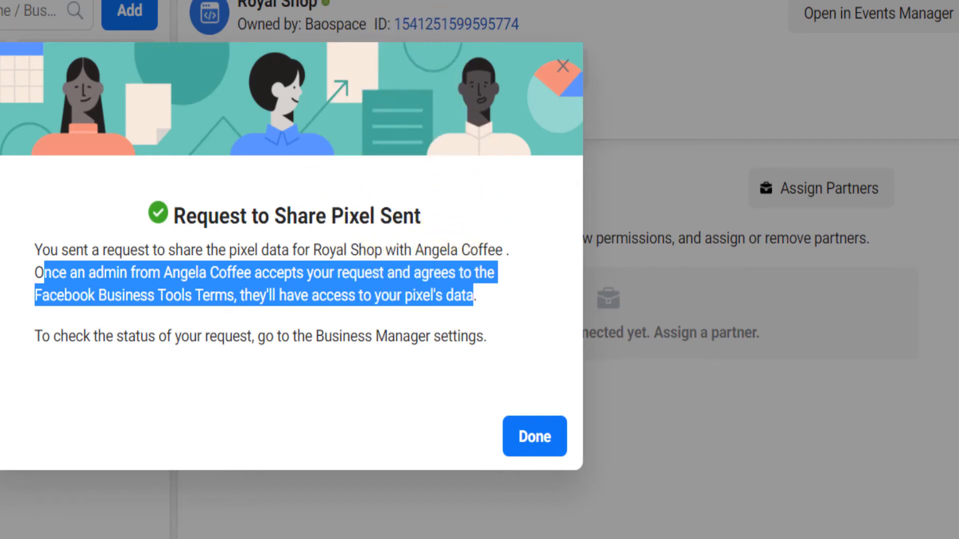
- From Angela Coffee's Pixels list, accept Baospace's shared Royal Shop pixel with manage and view permissions
left_click(533, 436)
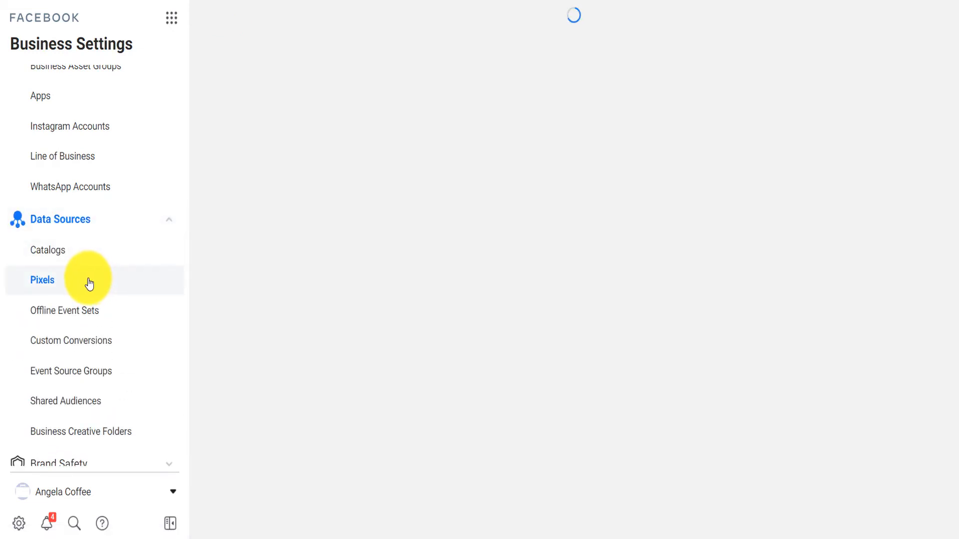
left_click(42, 279)
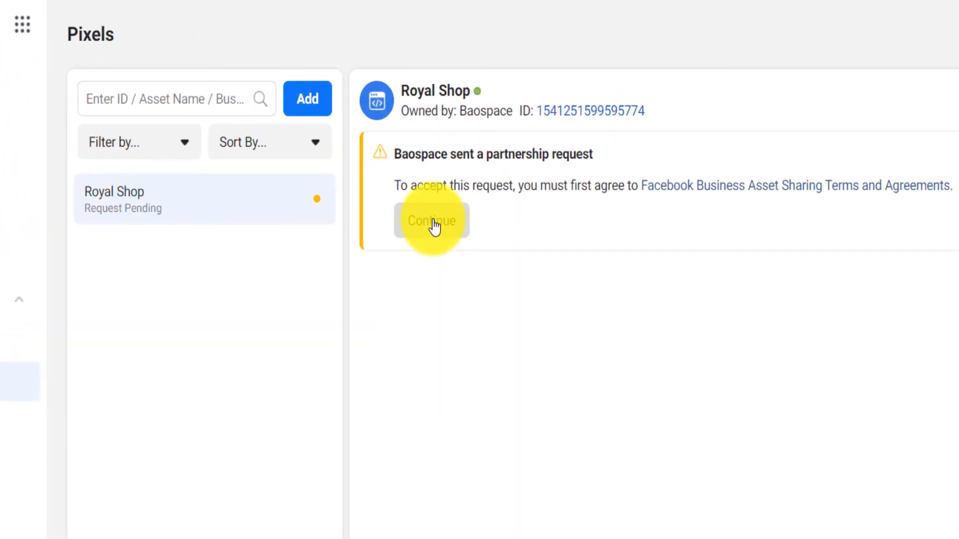
left_click(431, 220)
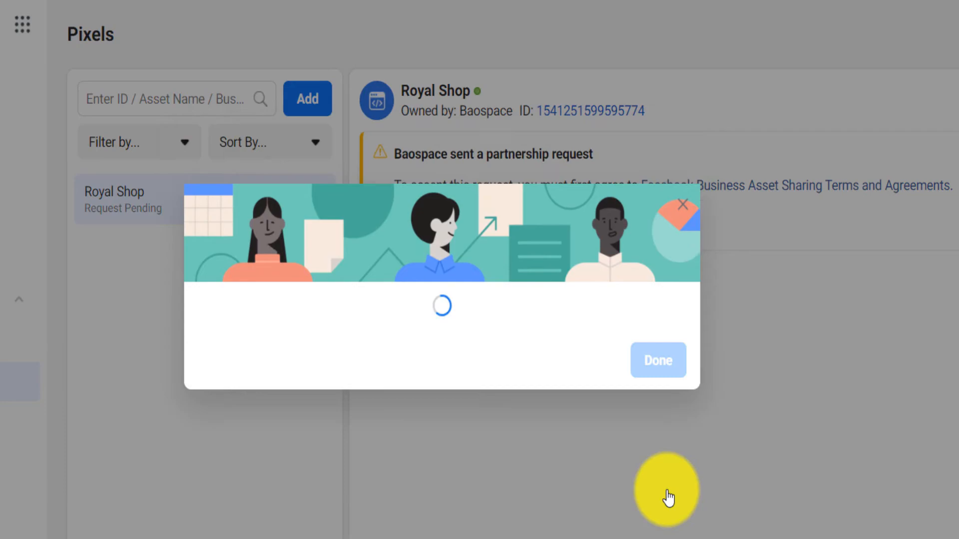
left_click(658, 361)
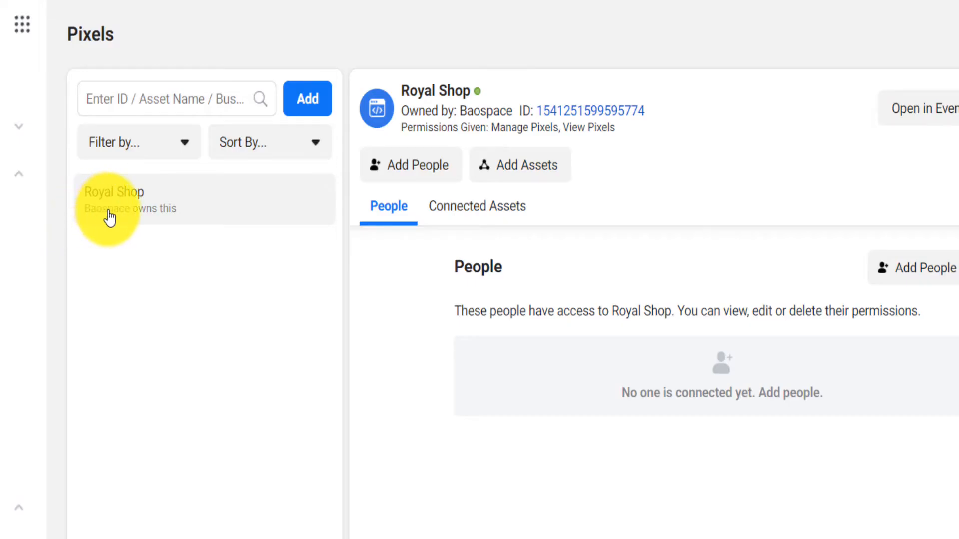
mouse_move(121, 201)
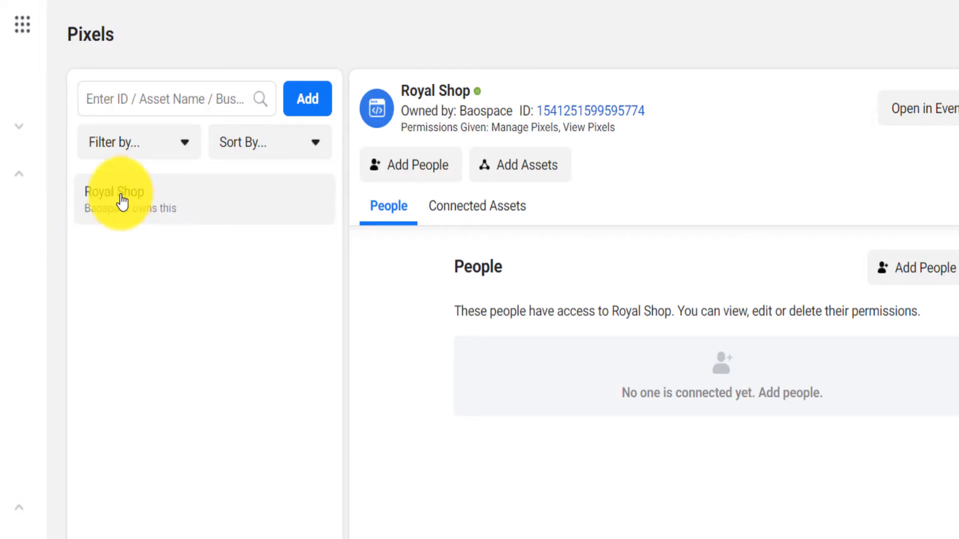
mouse_move(529, 271)
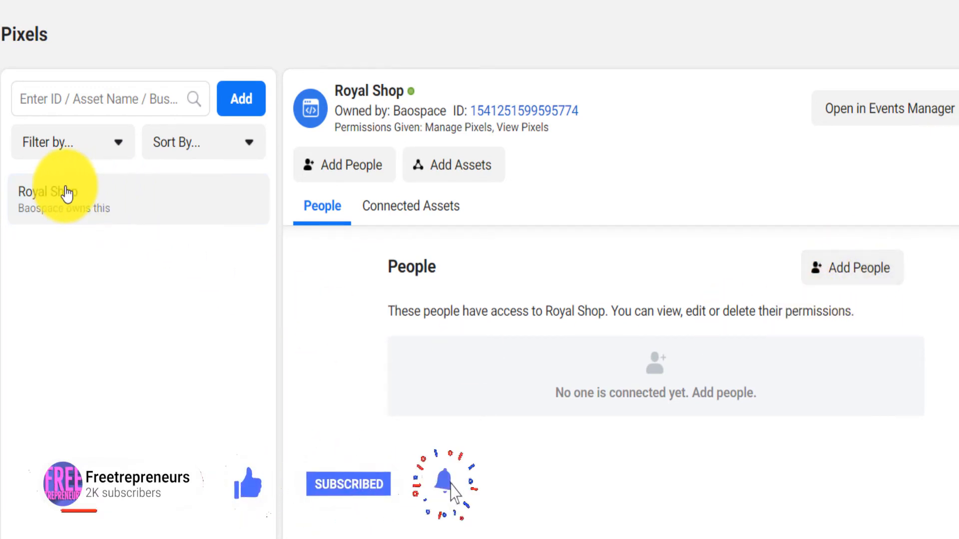
mouse_move(886, 108)
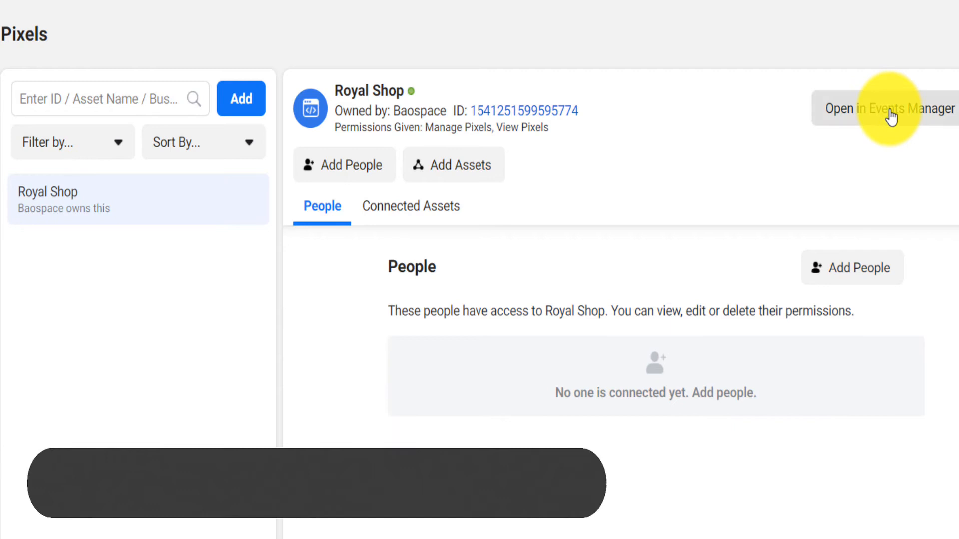
- View the Royal Shop pixel in Events Manager and its sharing to the Angela Coffee ad account
left_click(892, 109)
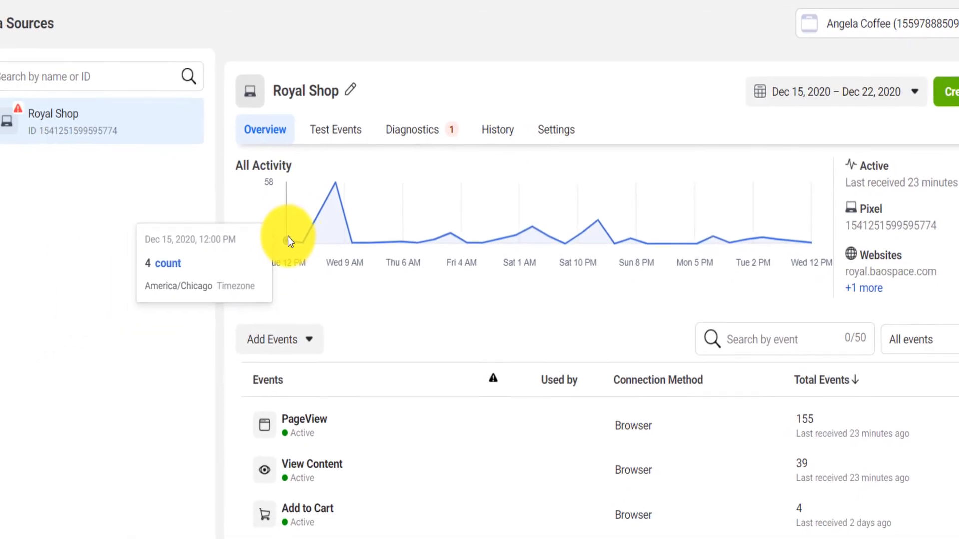
mouse_move(498, 236)
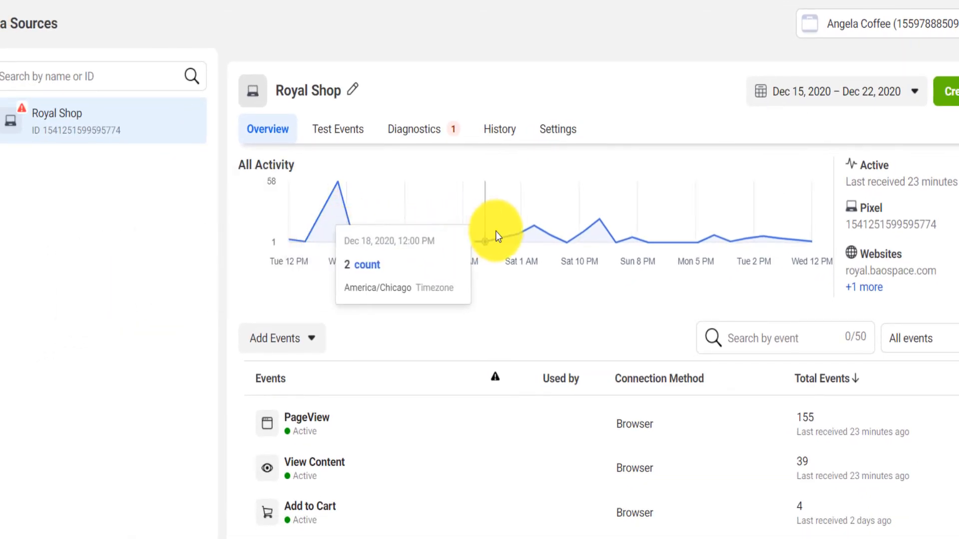
mouse_move(645, 228)
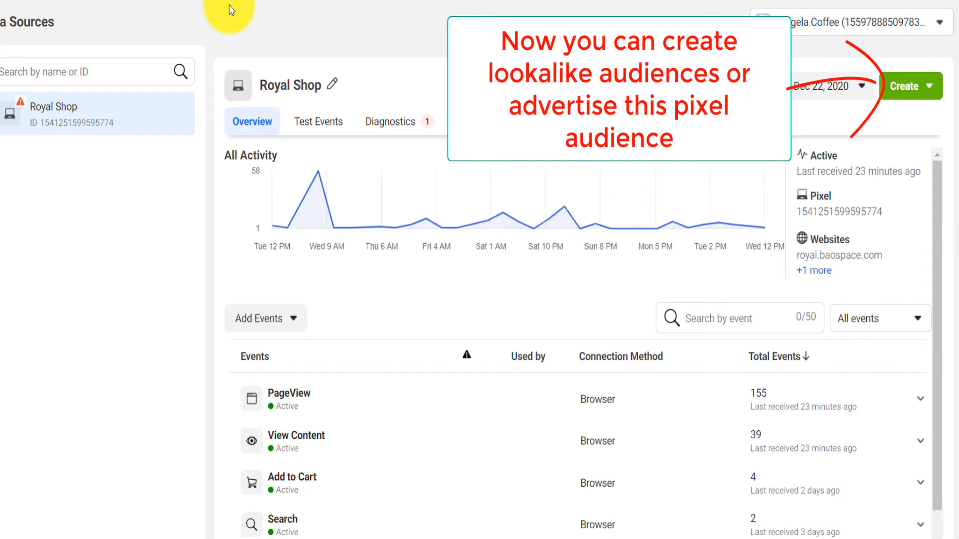
mouse_move(133, 239)
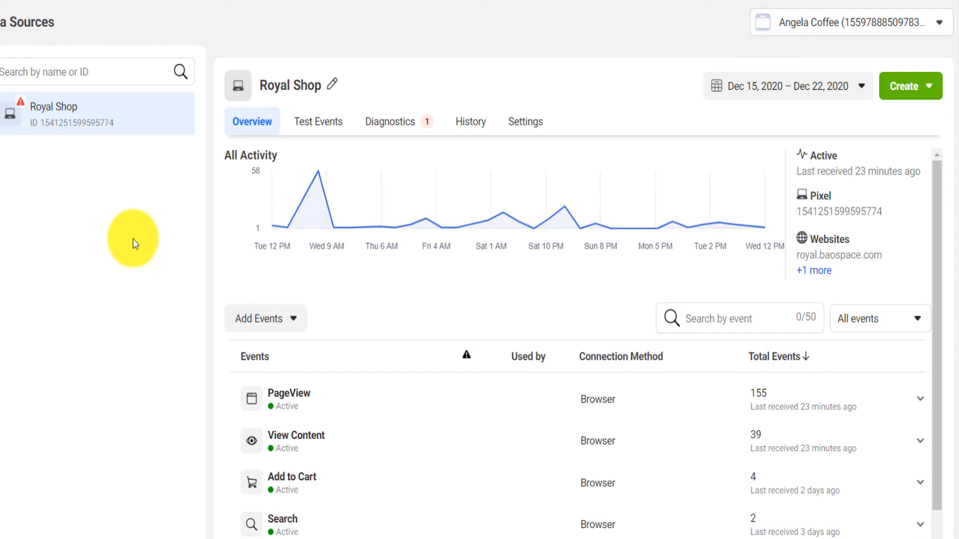
mouse_move(127, 163)
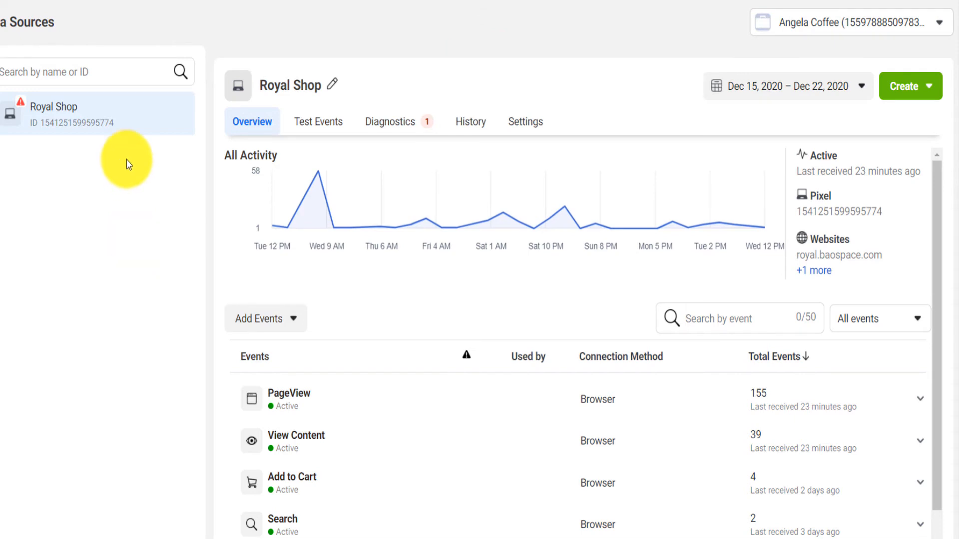
left_click(525, 120)
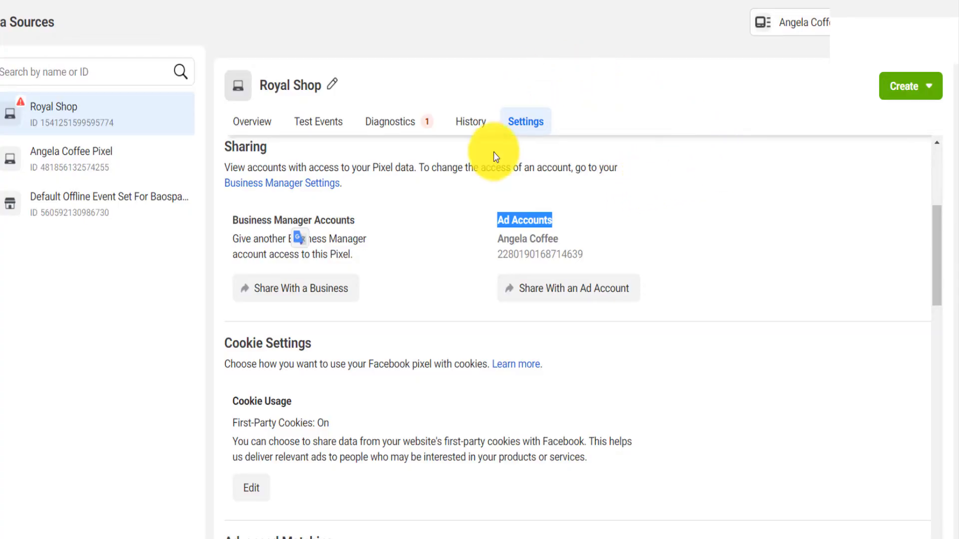
mouse_move(133, 159)
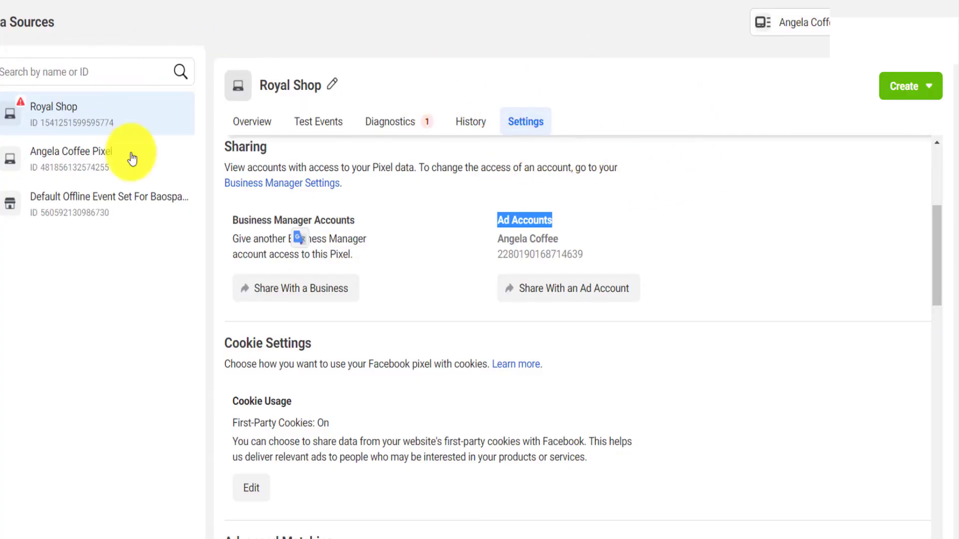
mouse_move(550, 256)
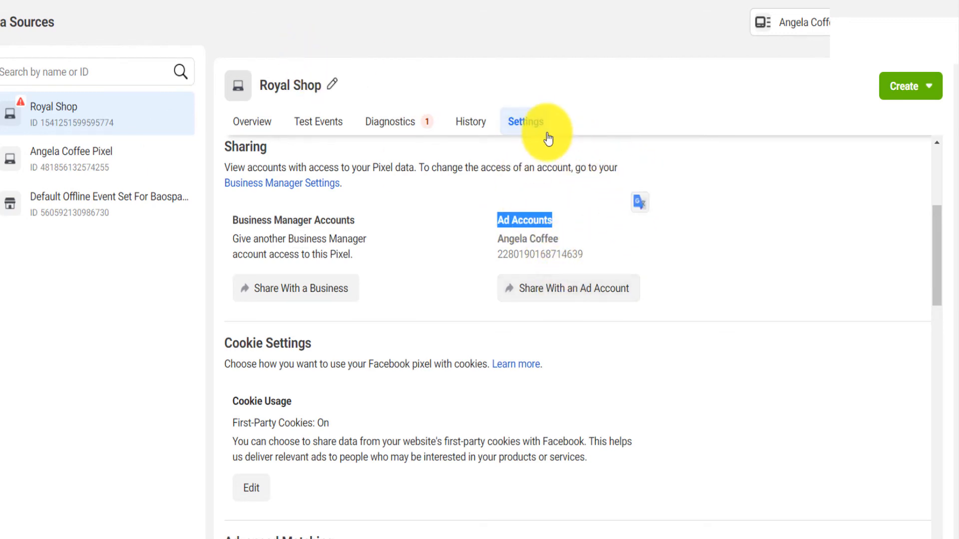
mouse_move(571, 89)
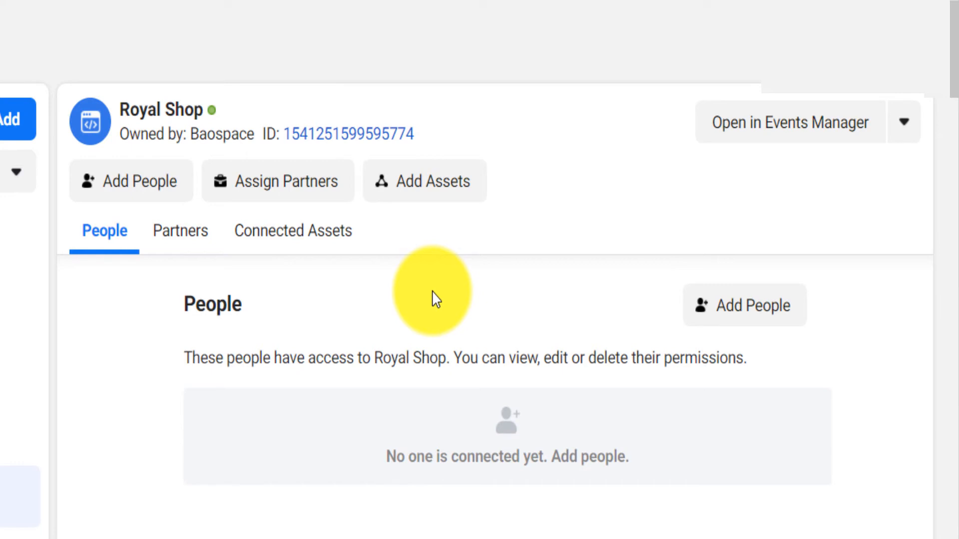
mouse_move(366, 323)
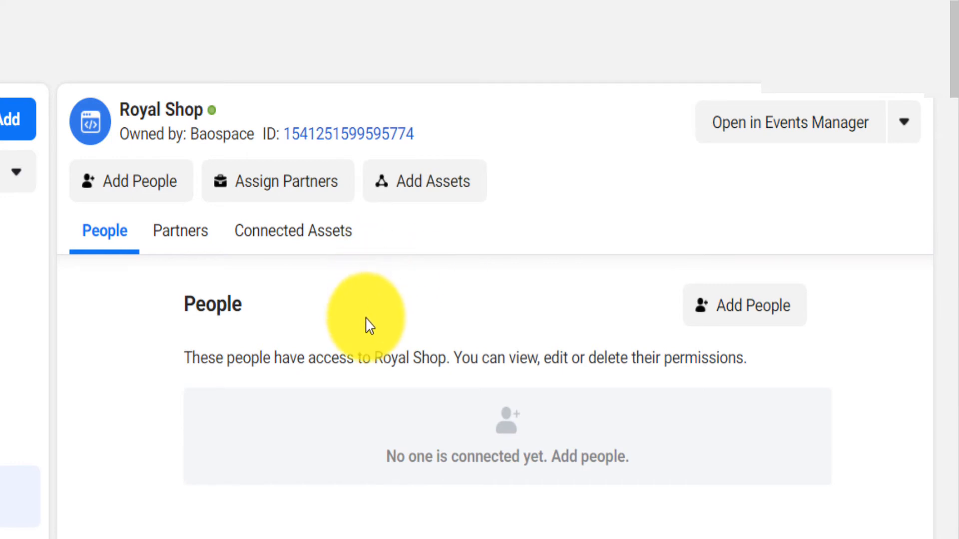
mouse_move(181, 230)
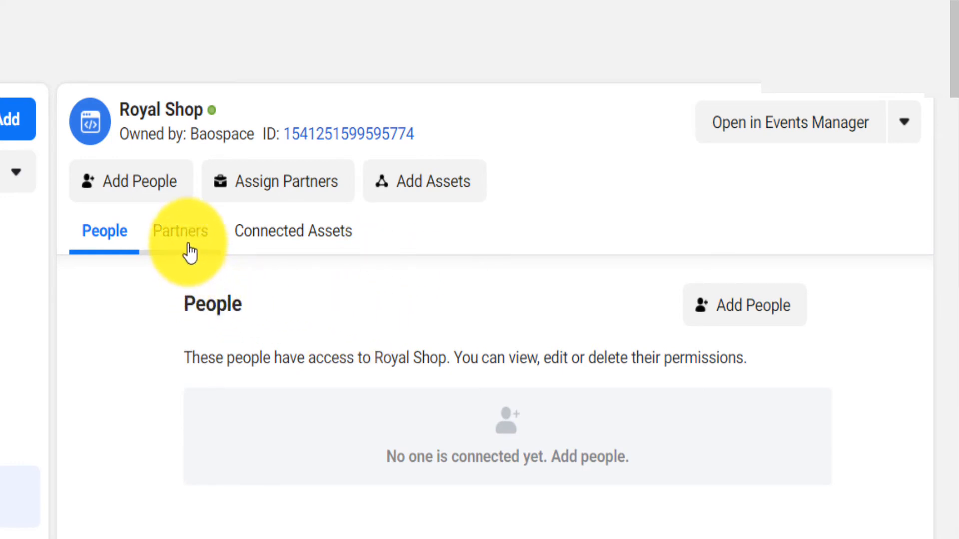
left_click(179, 231)
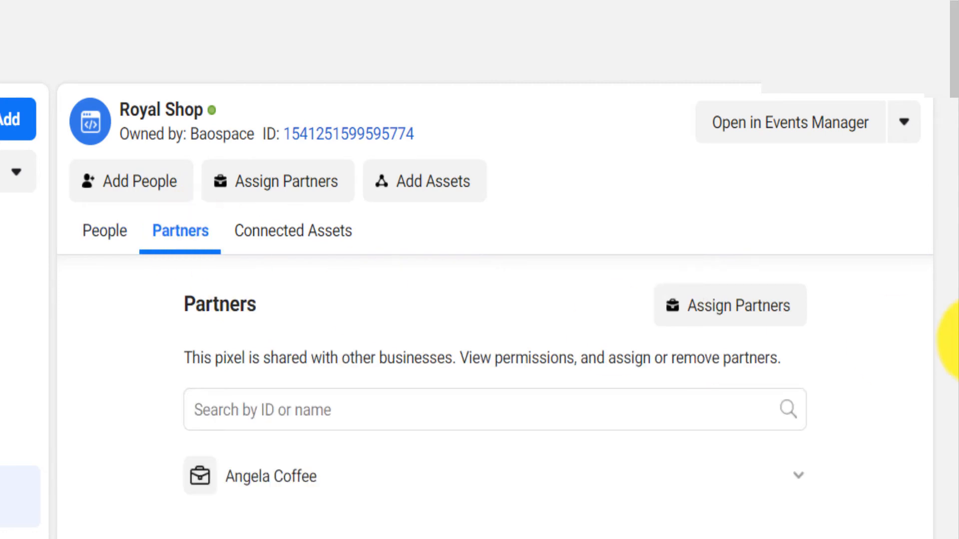
mouse_move(440, 377)
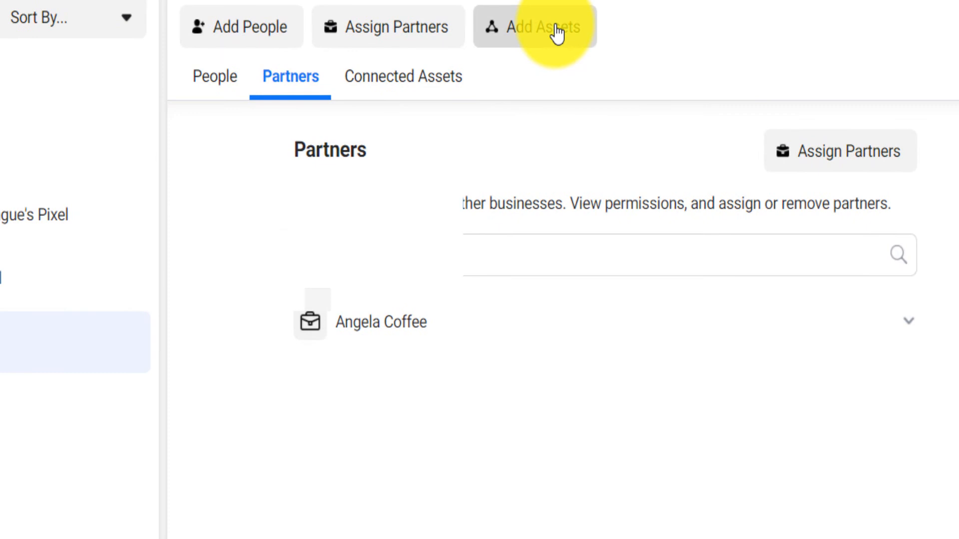
left_click(536, 27)
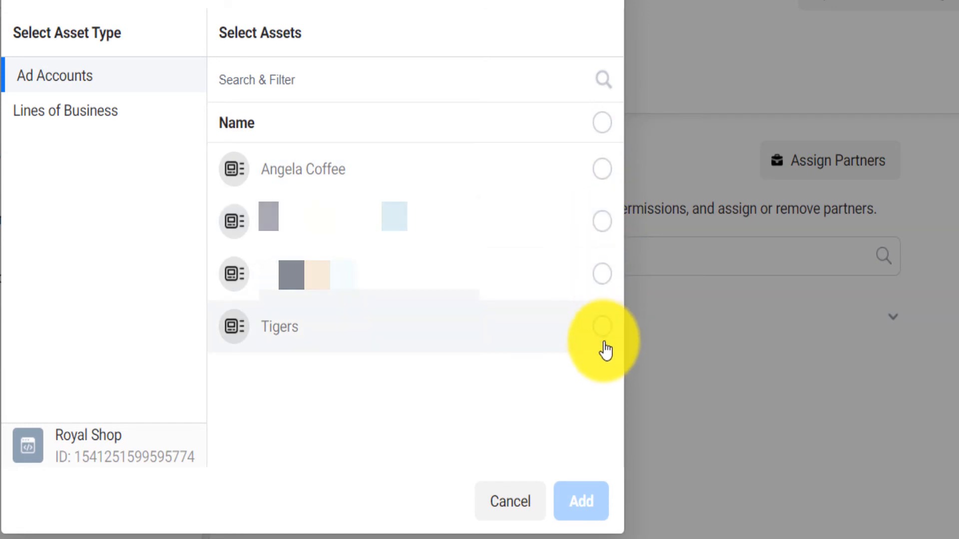
mouse_move(617, 254)
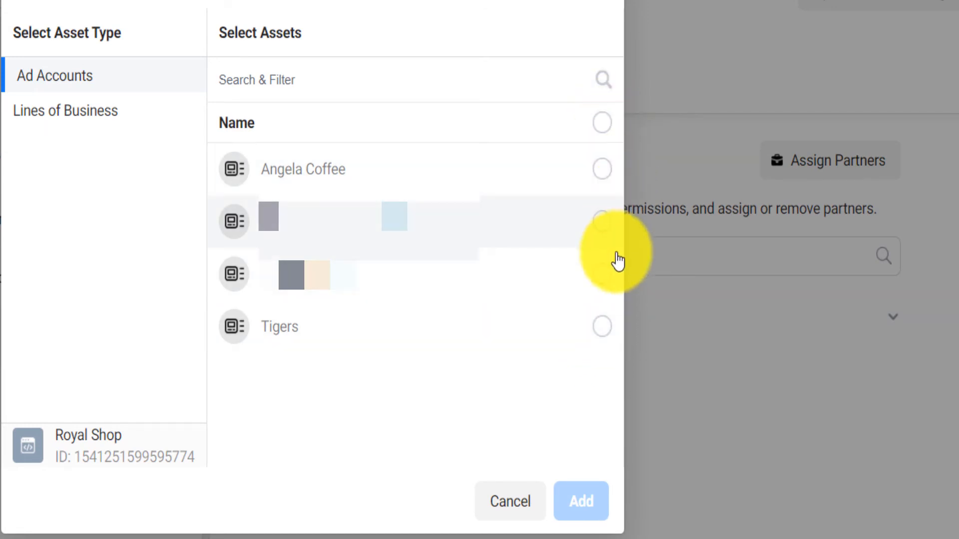
mouse_move(585, 187)
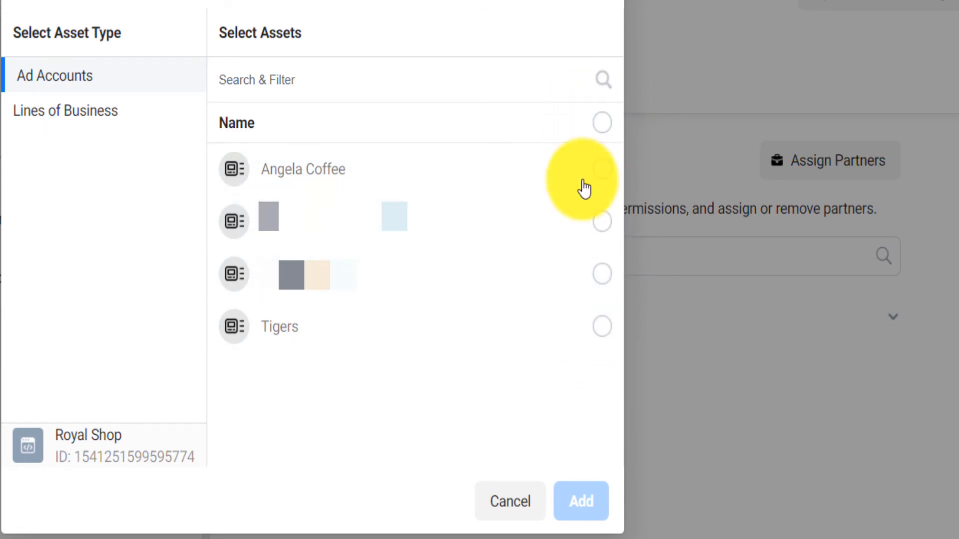
- Add the Tigers ad account as an asset to the Royal Shop pixel and confirm
left_click(600, 326)
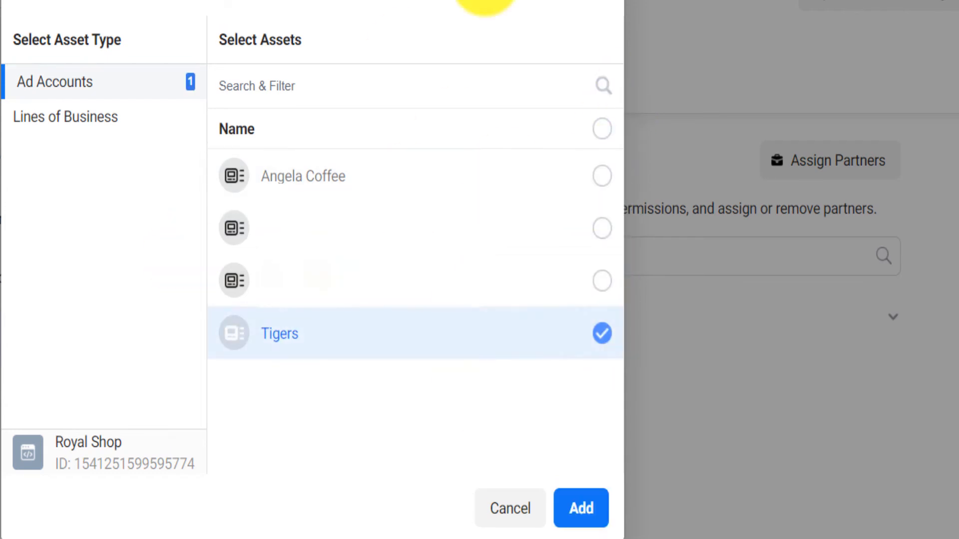
left_click(580, 508)
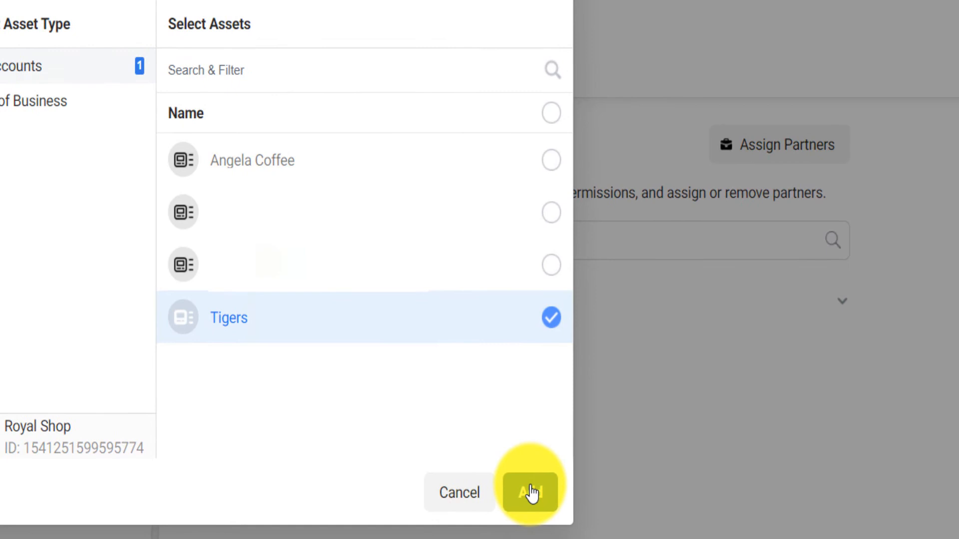
left_click(530, 492)
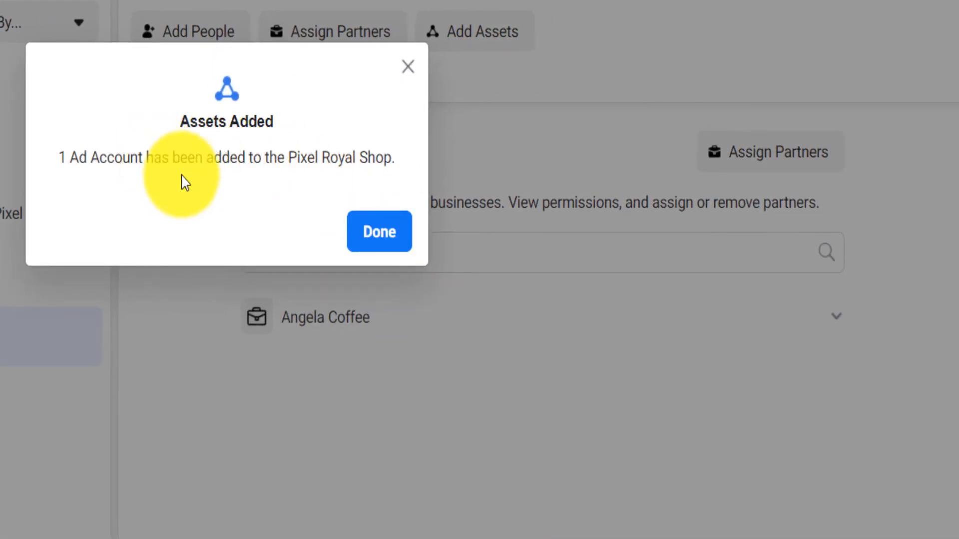
left_click(378, 231)
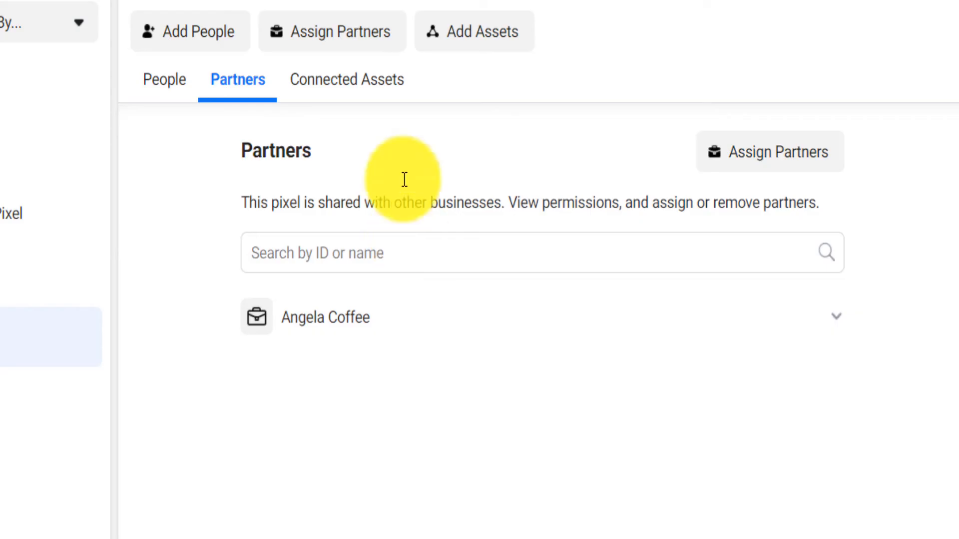
mouse_move(454, 406)
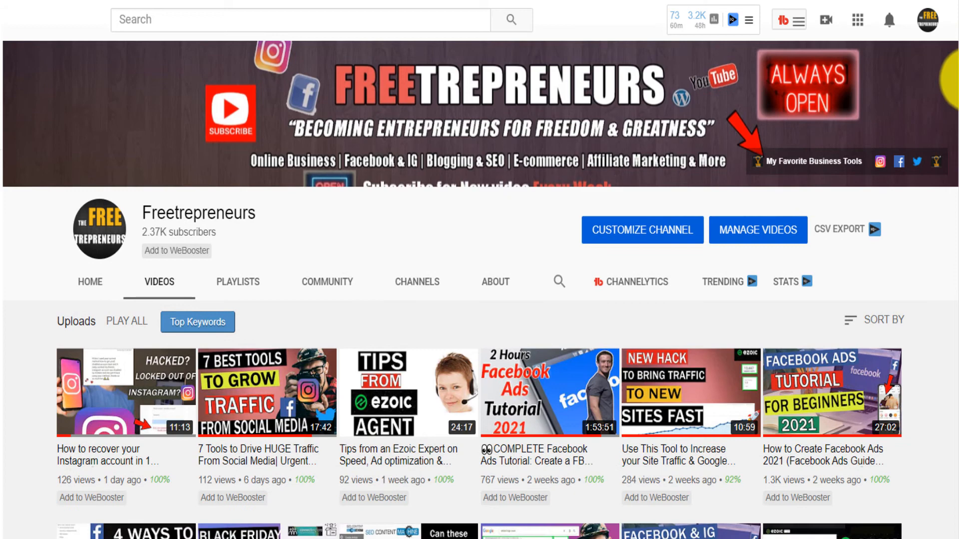
- Browse the Freetrepreneurs channel's uploaded videos, then show its created playlists
scroll("down", 3)
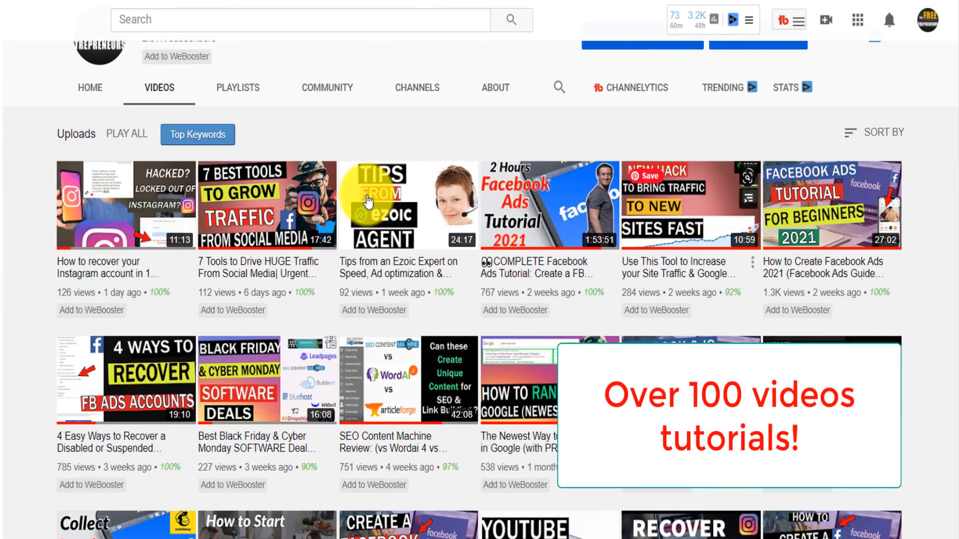
mouse_move(527, 209)
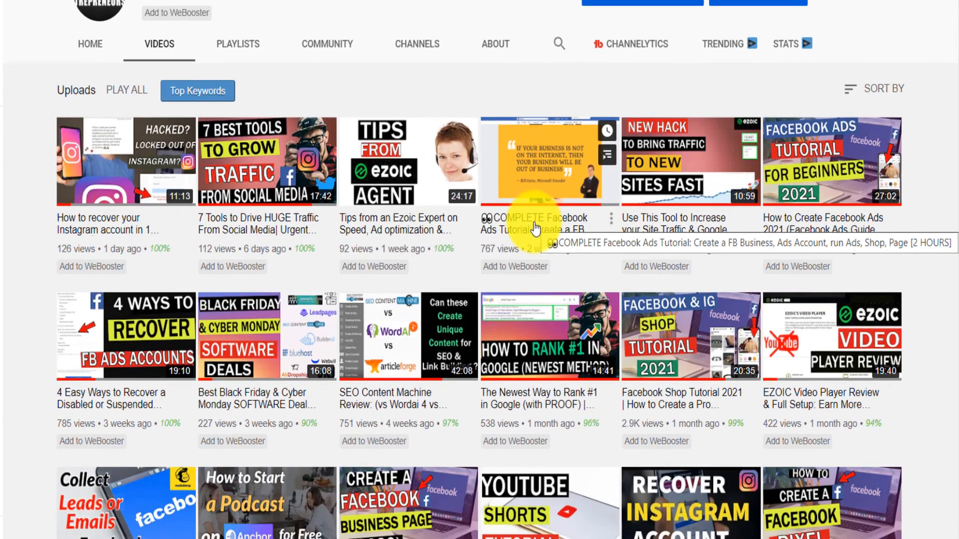
scroll("down", 3)
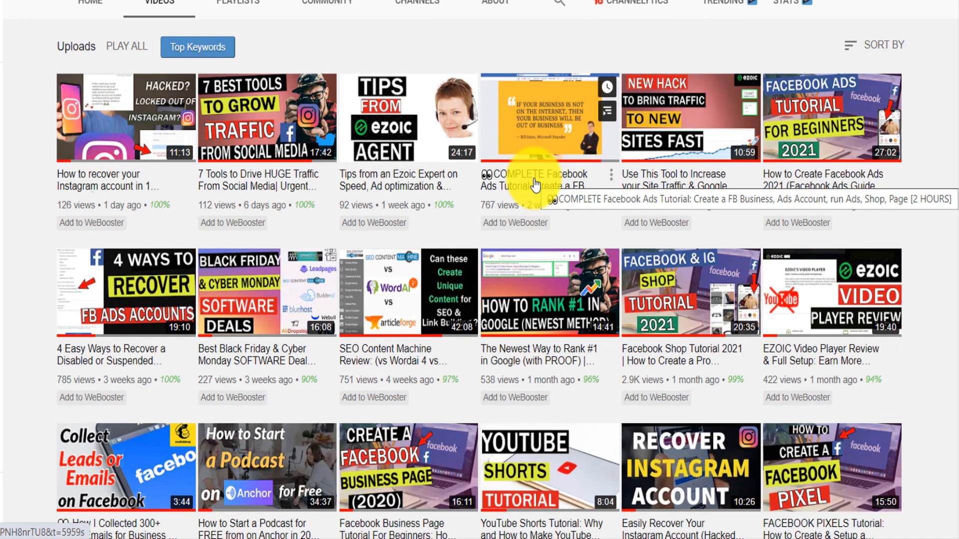
scroll("down", 3)
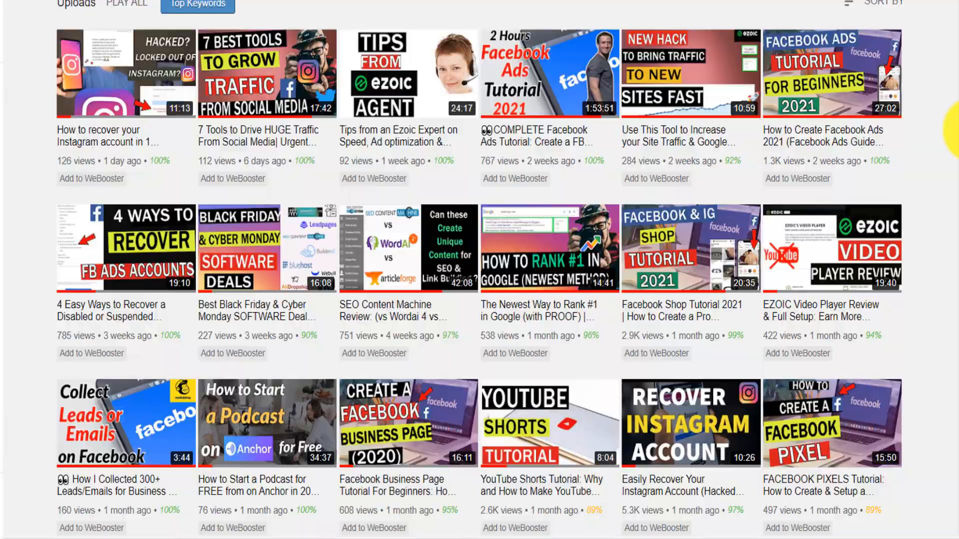
scroll("down", 3)
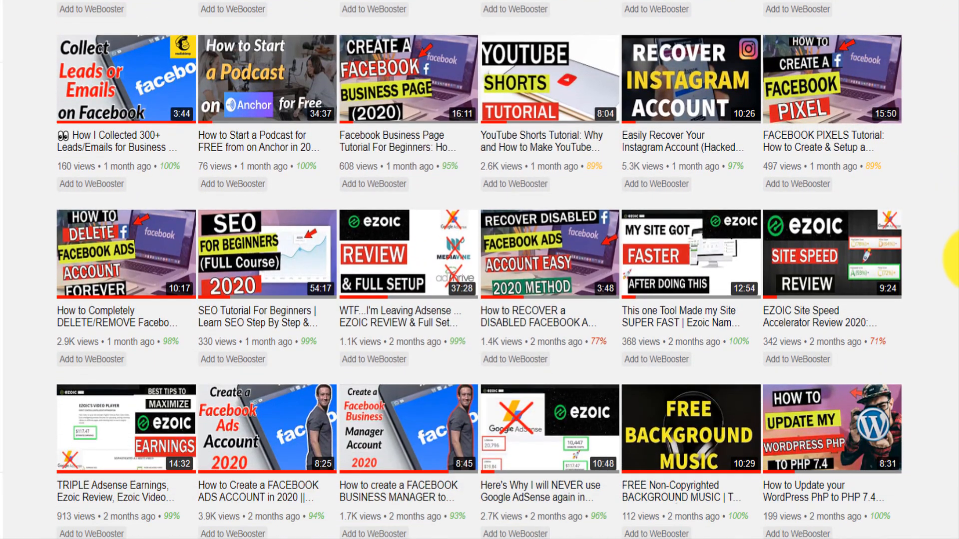
mouse_move(397, 80)
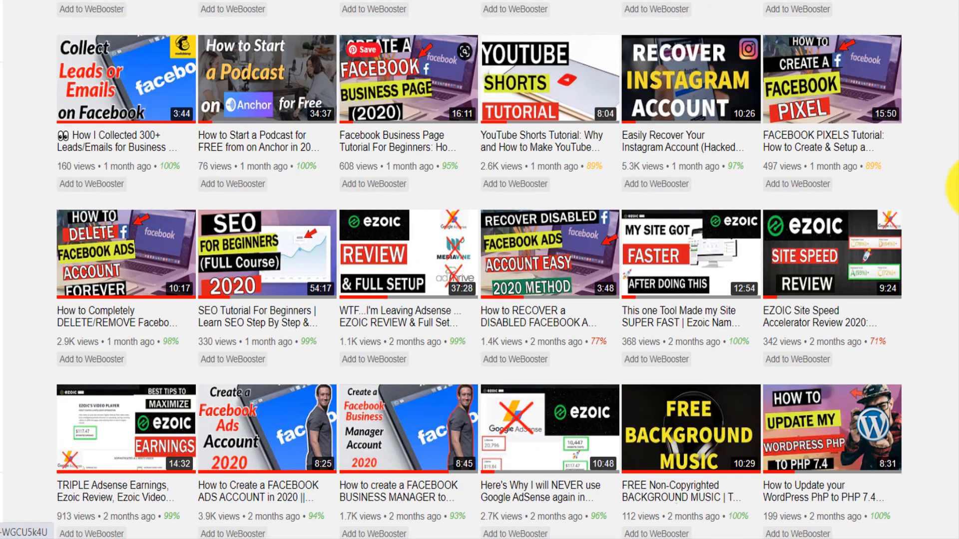
scroll("down", 3)
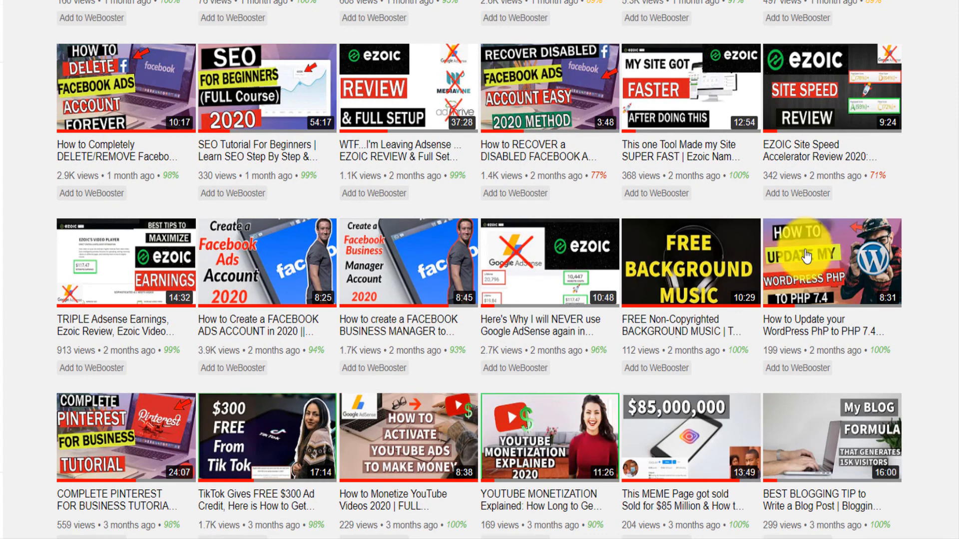
scroll("down", 3)
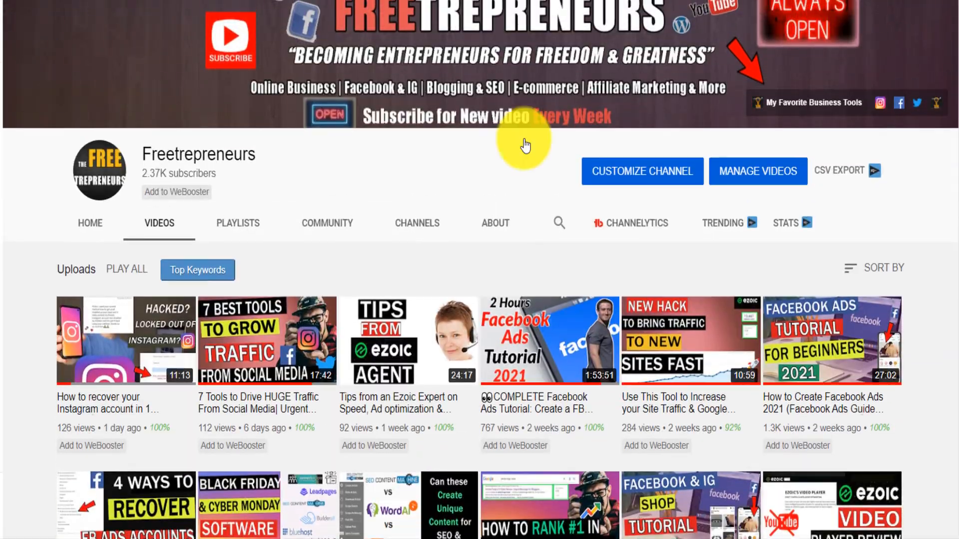
left_click(238, 223)
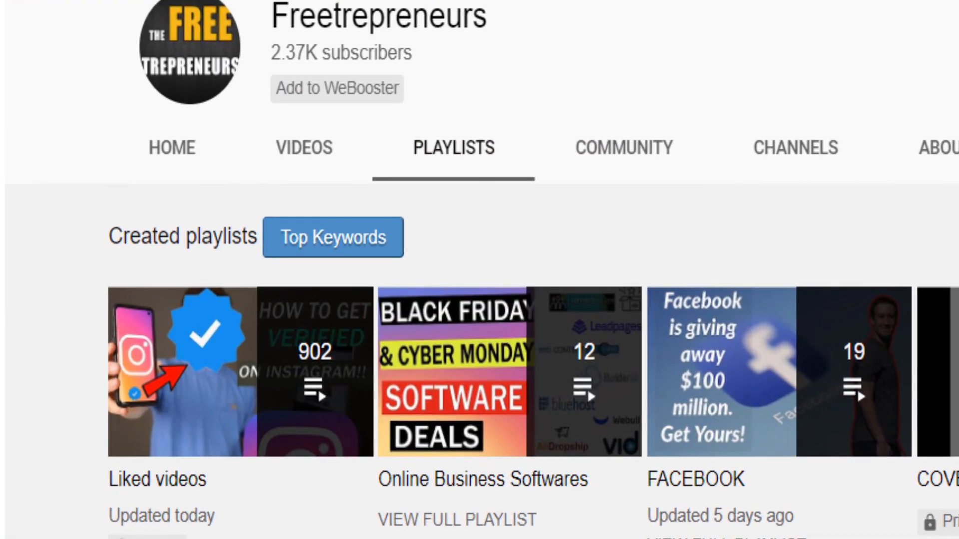
- Browse the Freetrepreneurs channel Home tab and pause the featured Facebook Ads tutorial video
scroll("down", 3)
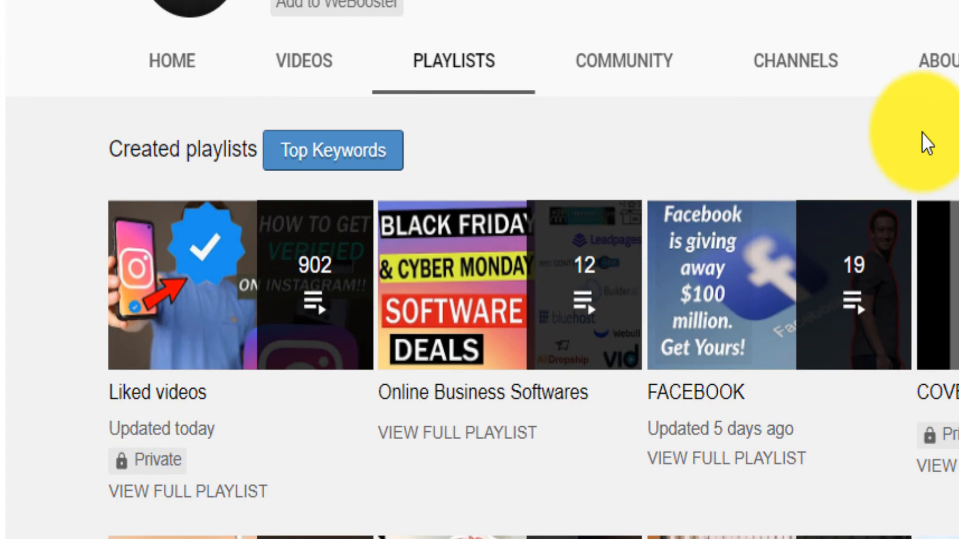
mouse_move(791, 360)
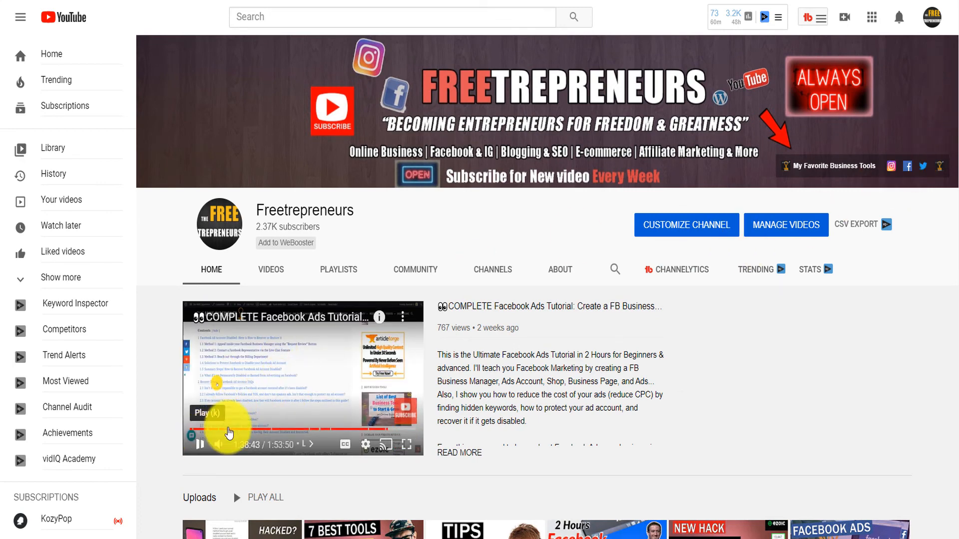
left_click(200, 445)
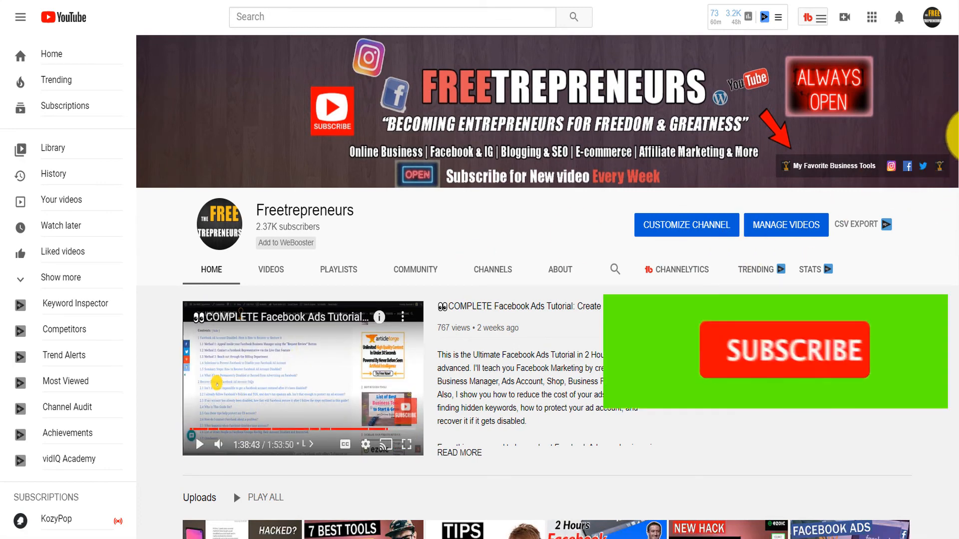
left_click(784, 350)
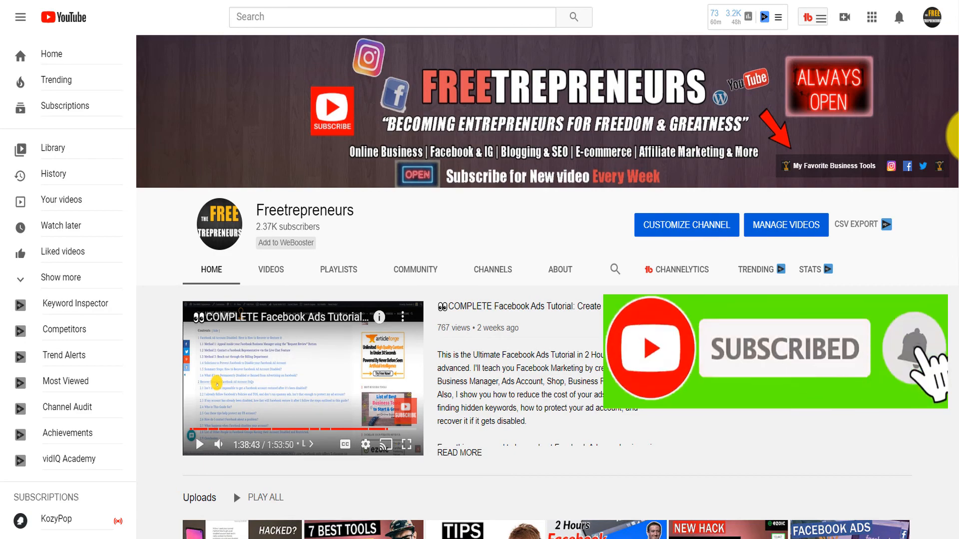